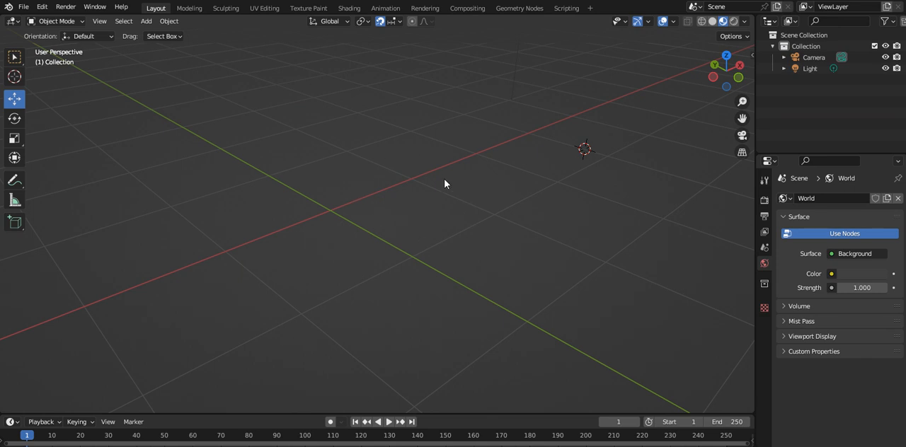
Import Wood_Floor.obj from Downloads as a Wavefront OBJ into the empty scene.
{"action": "left_click", "coordinate": [23, 7]}
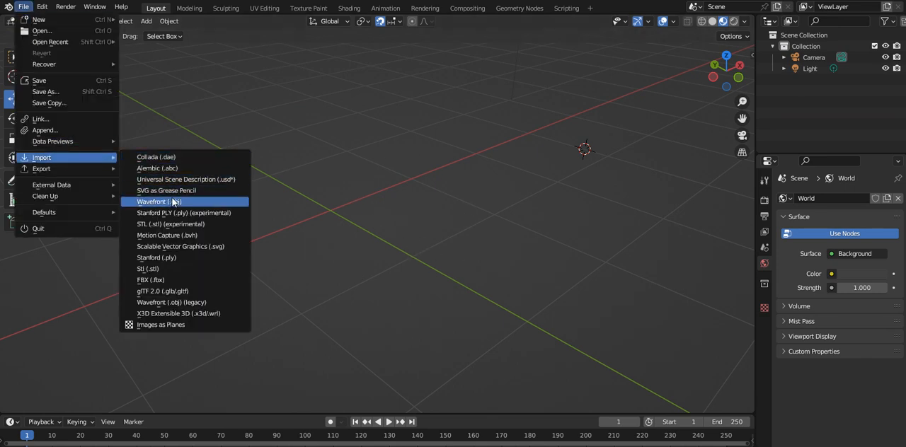
{"action": "left_click", "coordinate": [159, 202]}
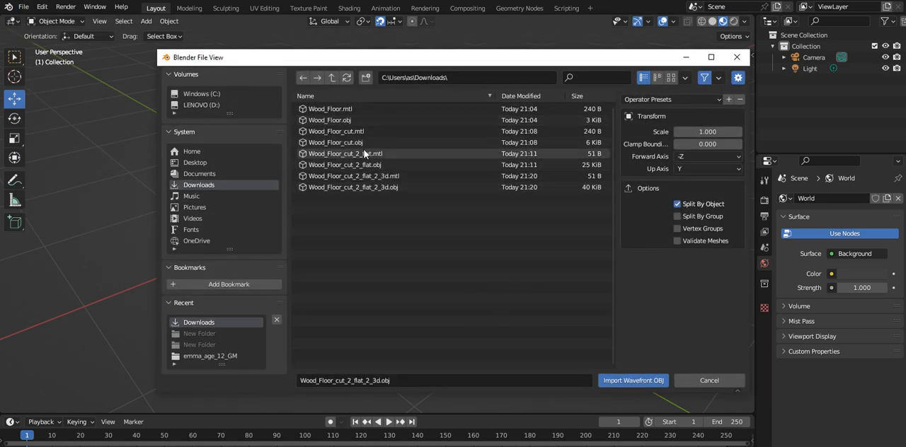
{"action": "left_click", "coordinate": [330, 120]}
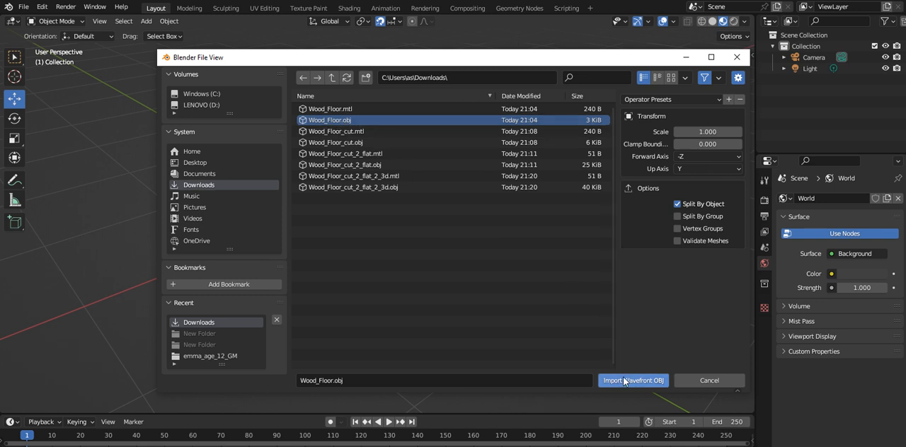
{"action": "left_click", "coordinate": [632, 380]}
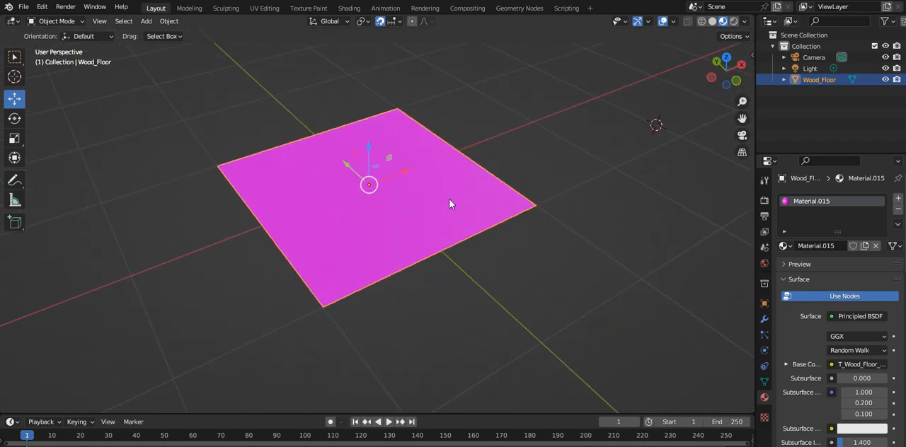
Remove the placeholder material slot from the Wood_Floor plane and reorient the view for editing.
{"action": "left_click", "coordinate": [875, 246]}
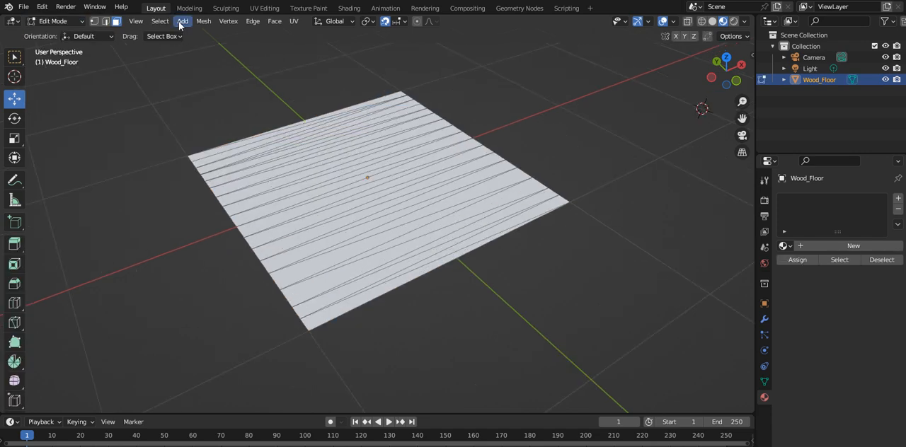
{"action": "mouse_move", "coordinate": [375, 106]}
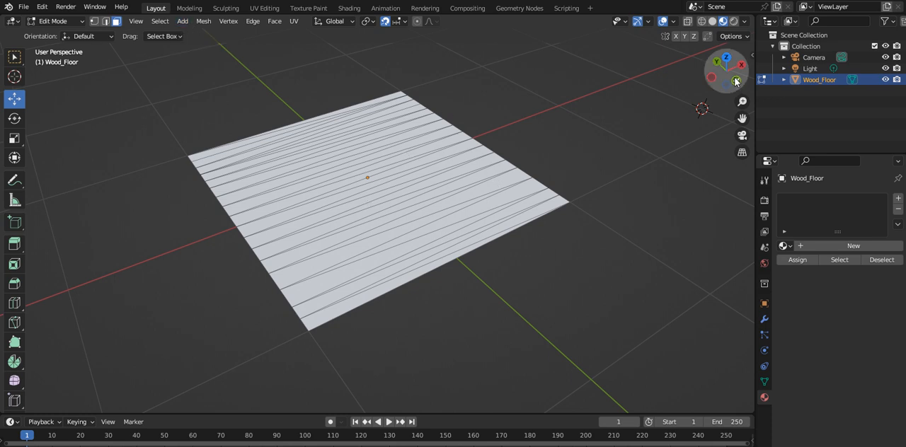
{"action": "left_click", "coordinate": [736, 80]}
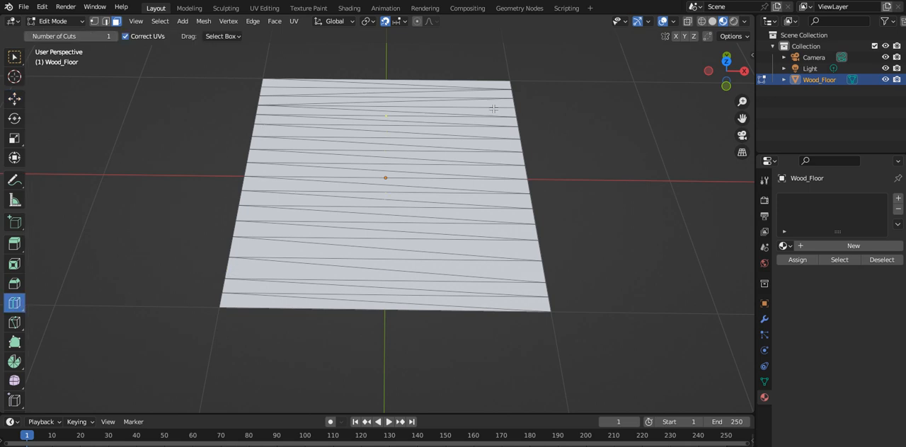
Switch to a Top Orthographic view looking straight down on the Wood_Floor plane.
{"action": "left_click", "coordinate": [726, 60]}
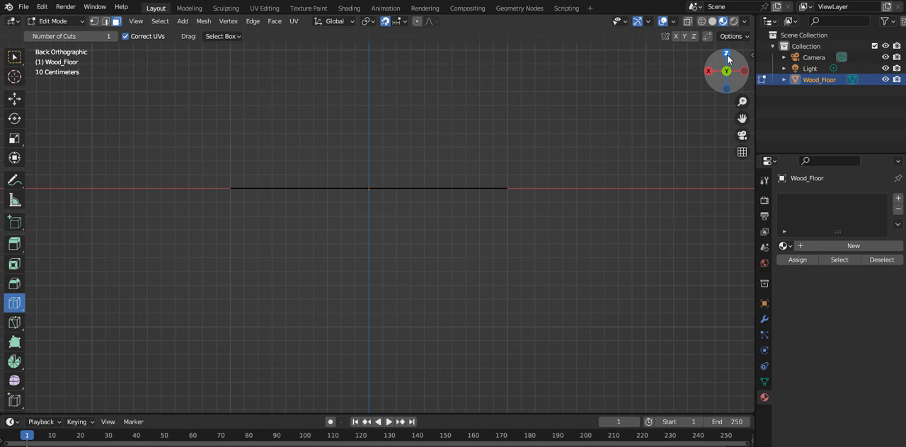
{"action": "left_click", "coordinate": [726, 54]}
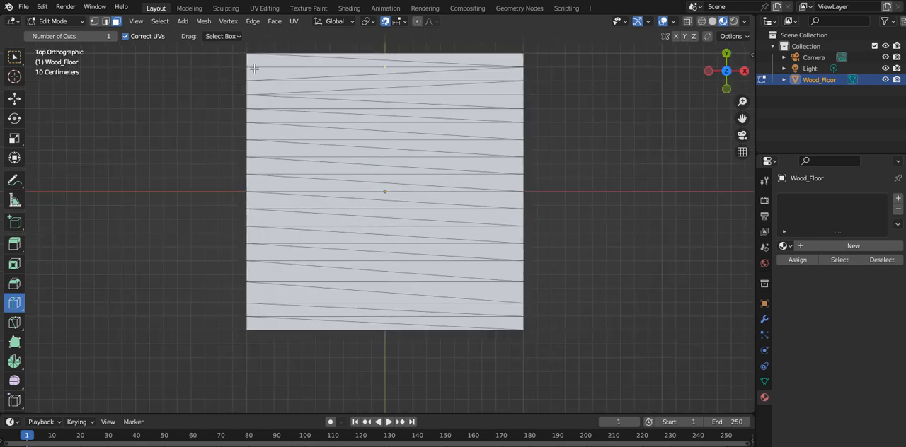
{"action": "mouse_move", "coordinate": [512, 95]}
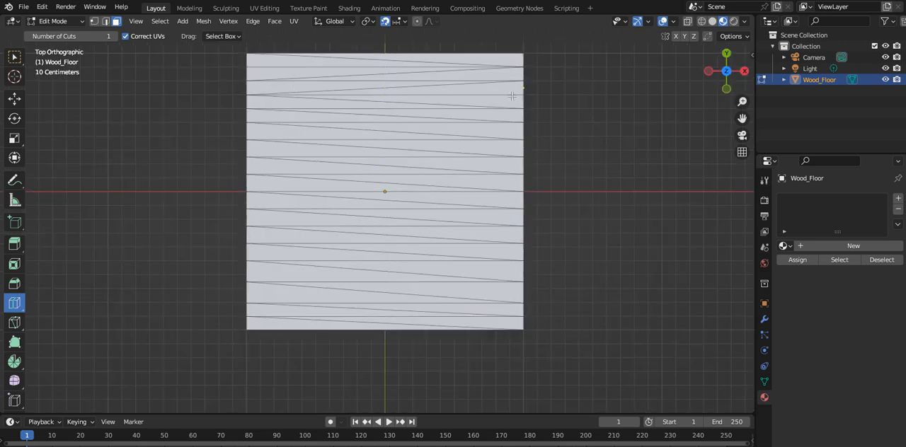
{"action": "mouse_move", "coordinate": [226, 145]}
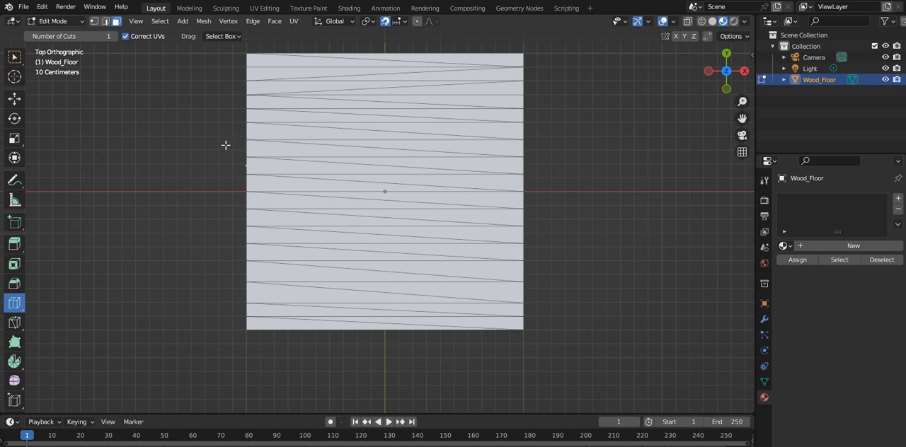
{"action": "mouse_move", "coordinate": [246, 201]}
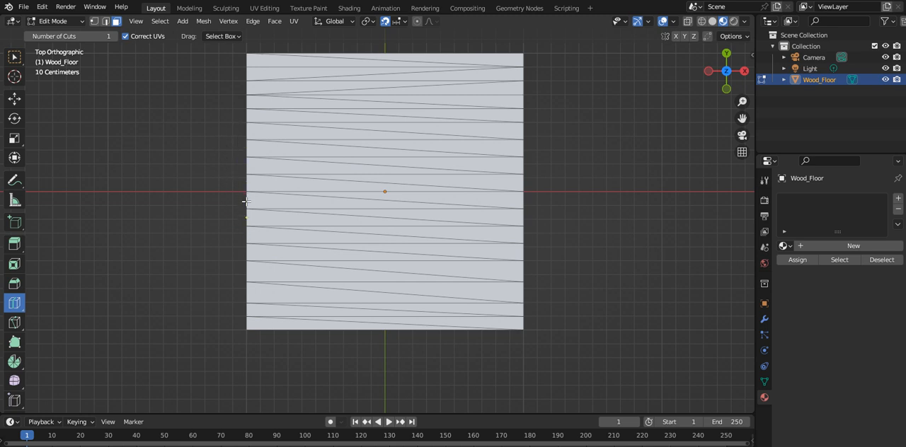
{"action": "mouse_move", "coordinate": [243, 227]}
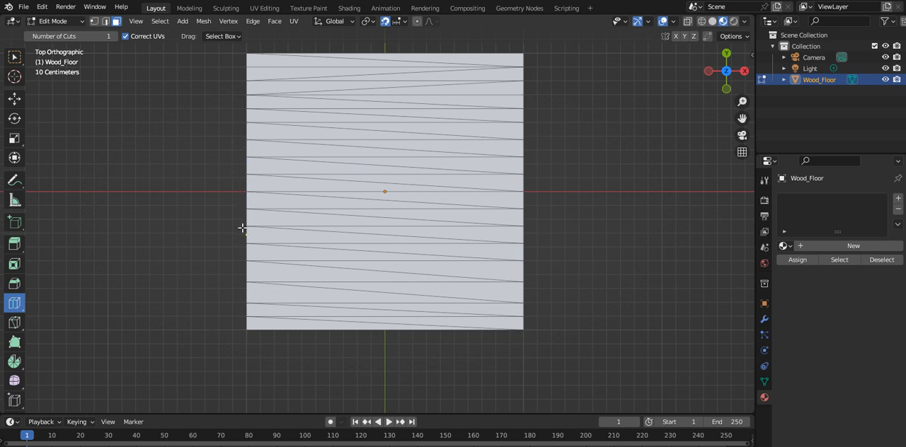
{"action": "mouse_move", "coordinate": [680, 111]}
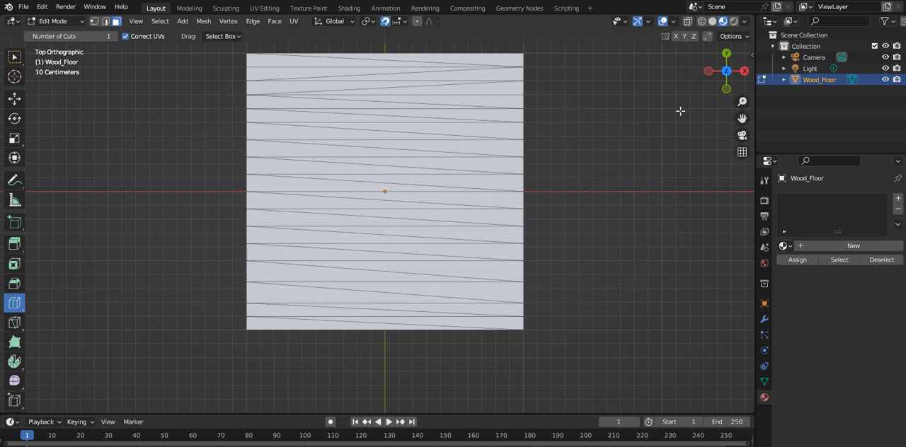
{"action": "mouse_move", "coordinate": [373, 300]}
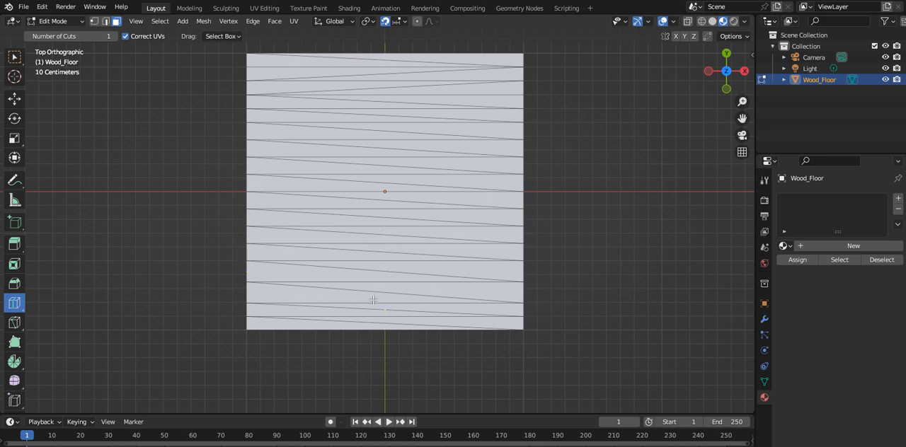
{"action": "mouse_move", "coordinate": [460, 61]}
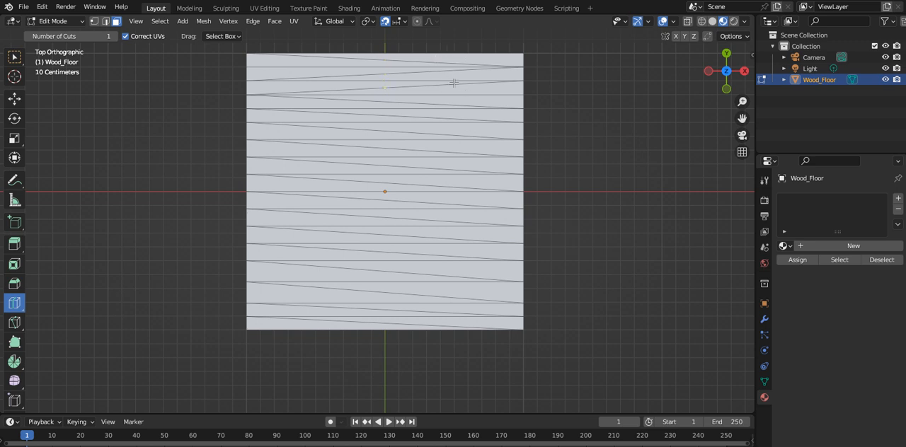
{"action": "mouse_move", "coordinate": [342, 91]}
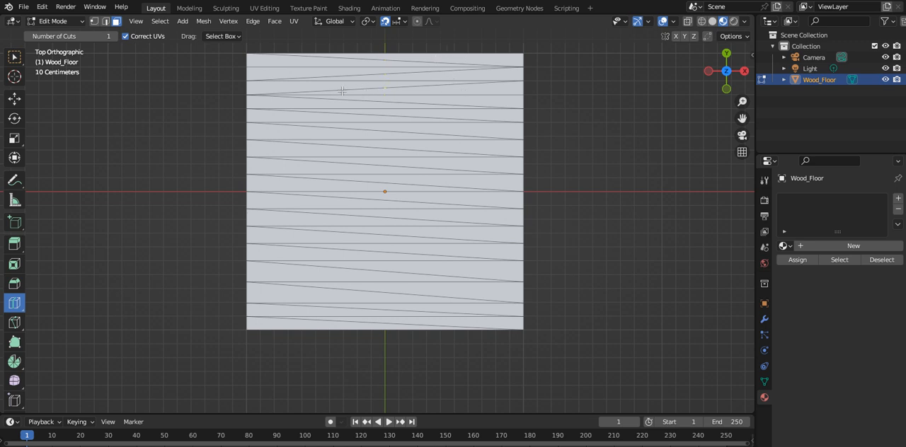
{"action": "mouse_move", "coordinate": [480, 116]}
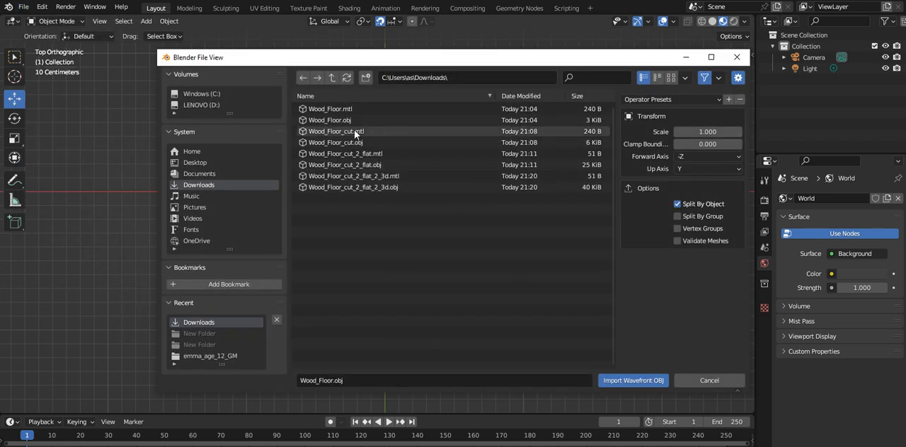
Import Wood_Floor_cut.obj, remove its material slot and enter Edit Mode on the mesh.
{"action": "left_click", "coordinate": [632, 380]}
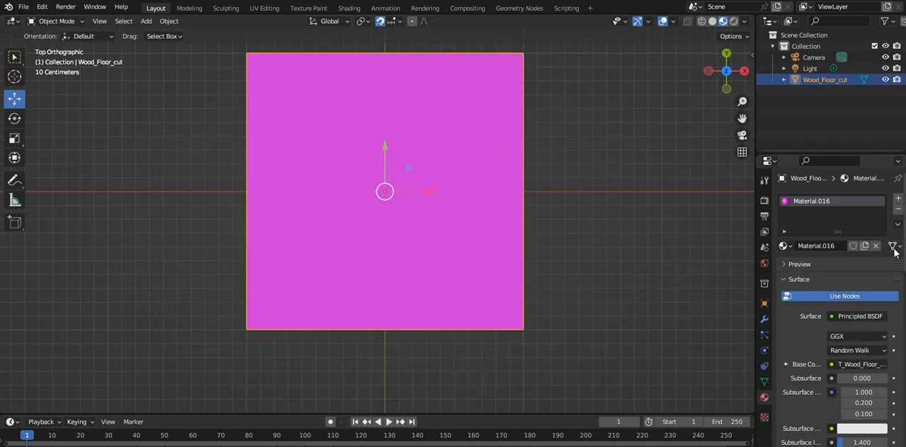
{"action": "left_click", "coordinate": [875, 246]}
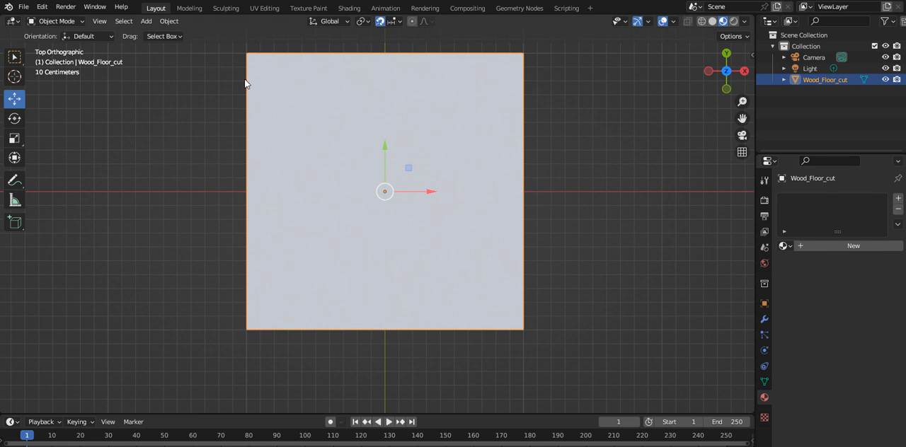
{"action": "left_click", "coordinate": [57, 20]}
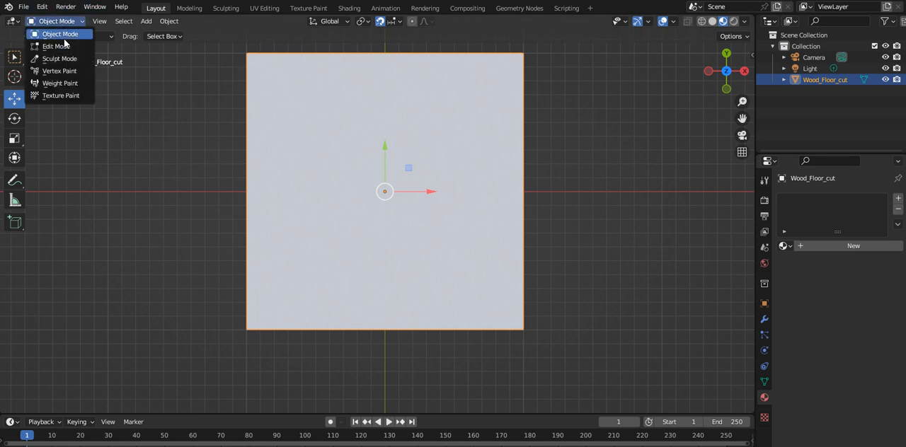
{"action": "left_click", "coordinate": [53, 46]}
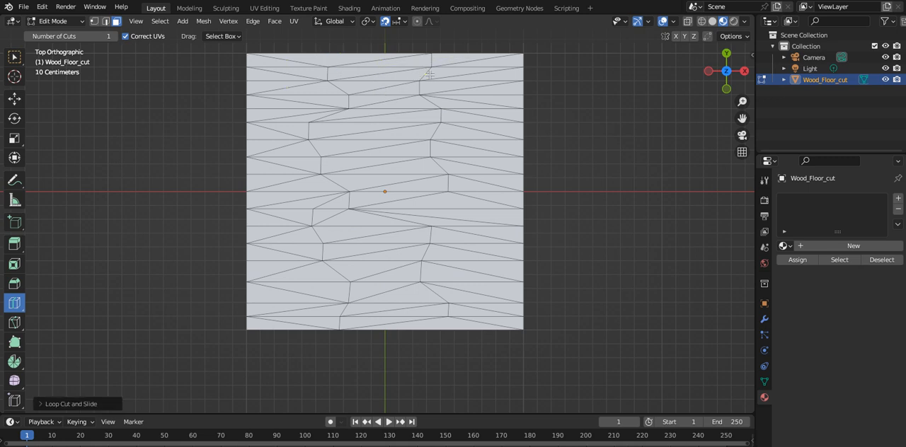
{"action": "mouse_move", "coordinate": [345, 92]}
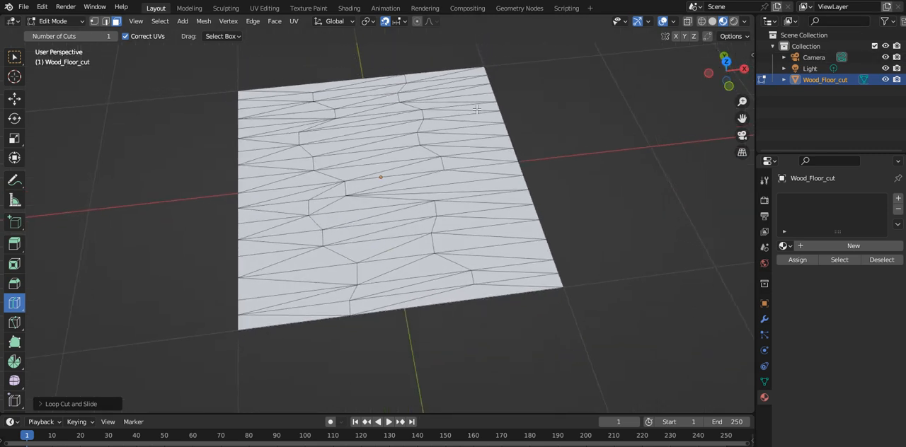
{"action": "mouse_move", "coordinate": [425, 114]}
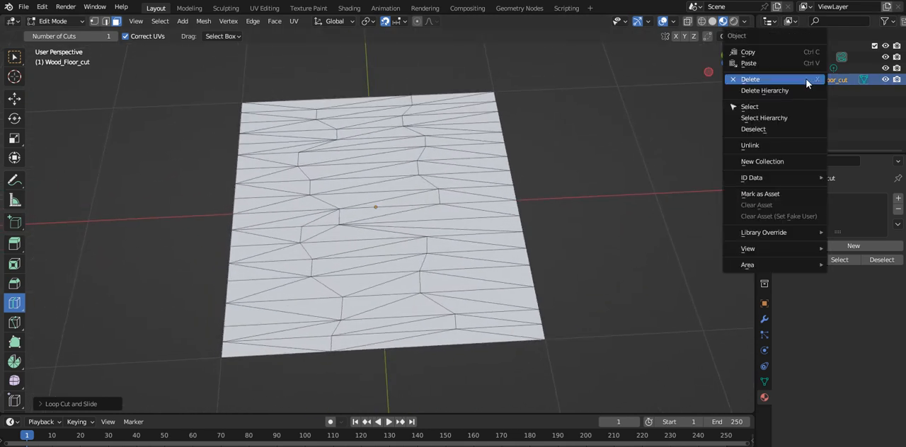
Delete the Wood_Floor_cut object from the Outliner.
{"action": "left_click", "coordinate": [749, 79]}
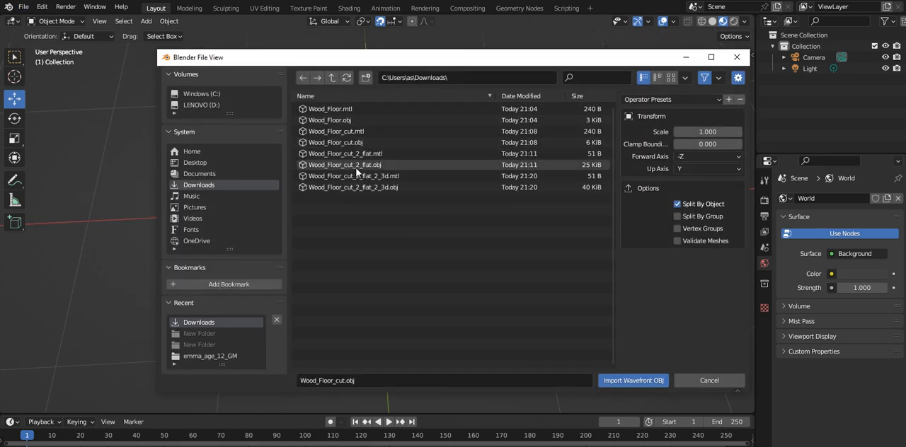
Import the Wood_Floor_cut_2_flat.obj floorboard file into the scene.
{"action": "left_click", "coordinate": [632, 380]}
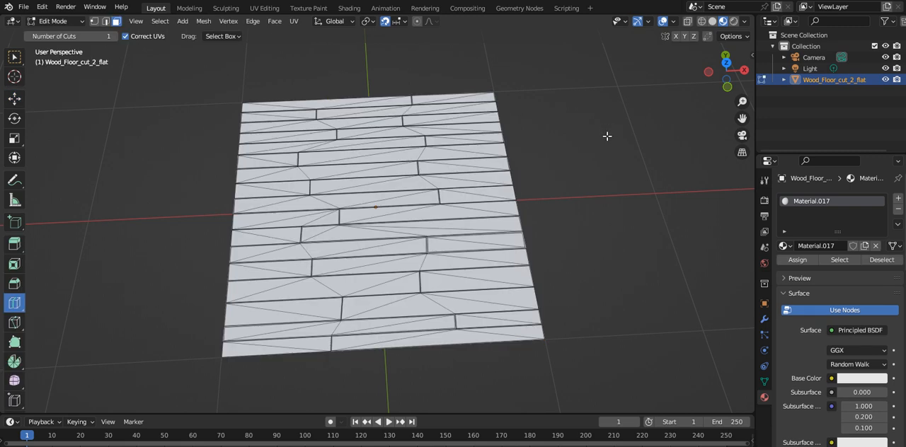
{"action": "mouse_move", "coordinate": [267, 235]}
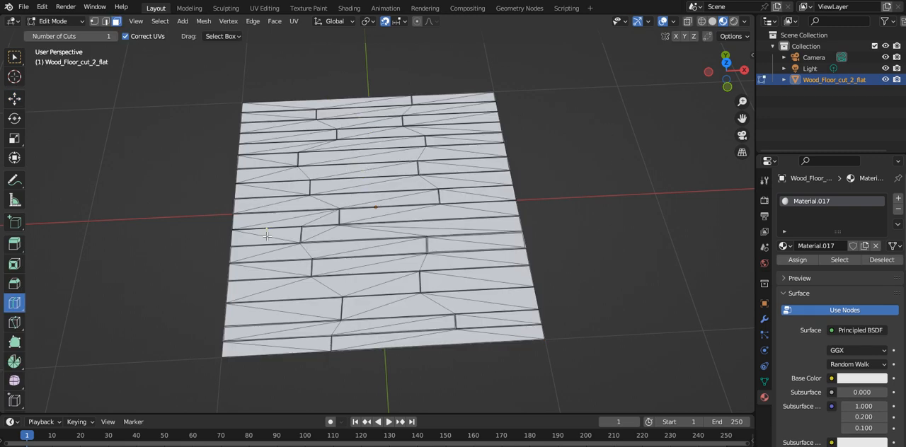
{"action": "mouse_move", "coordinate": [345, 225]}
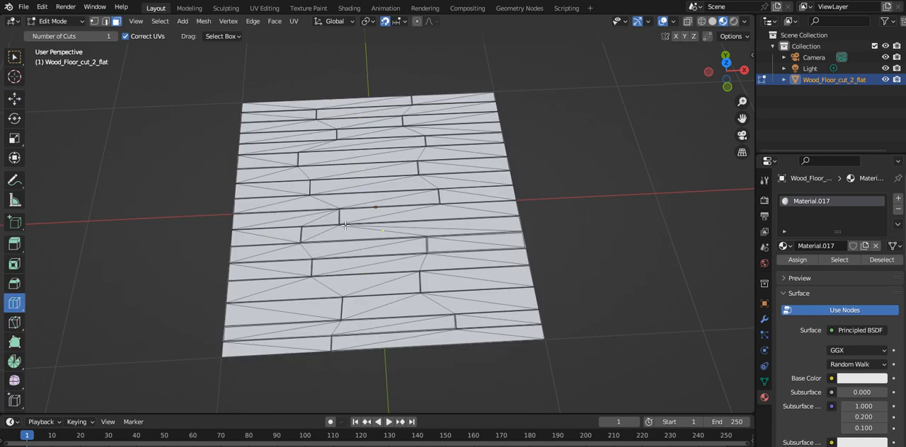
{"action": "mouse_move", "coordinate": [610, 104]}
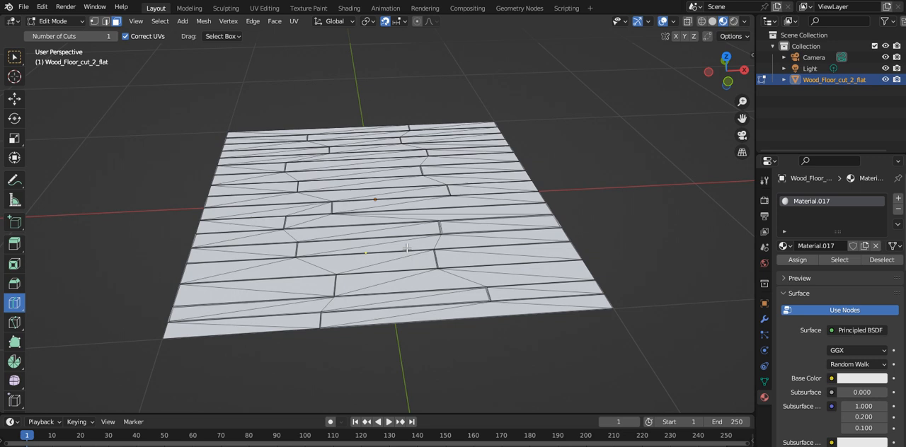
{"action": "mouse_move", "coordinate": [298, 163]}
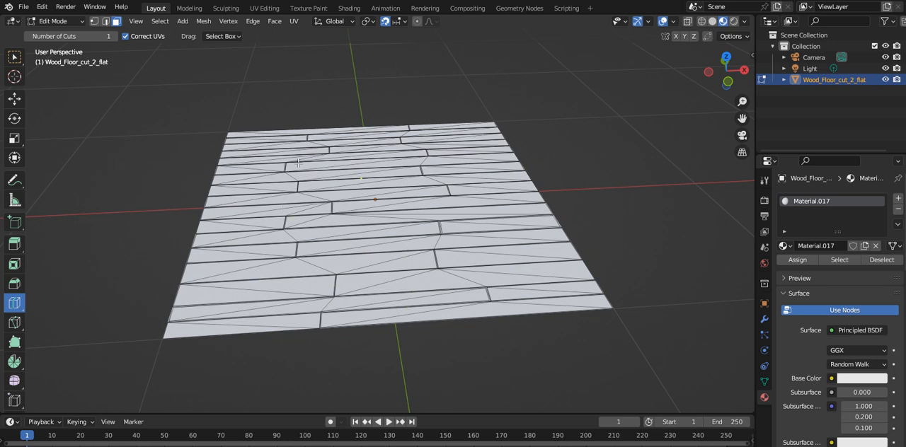
{"action": "mouse_move", "coordinate": [684, 132]}
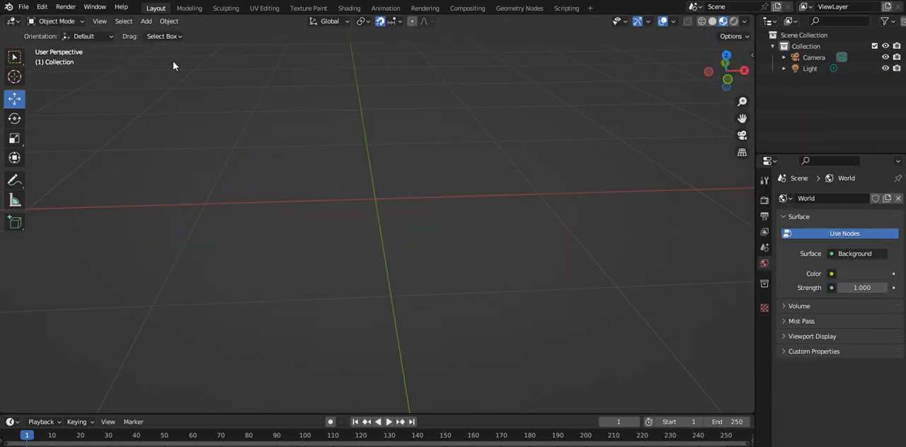
Import Wood_Floor_cut_2_flat_2_3d.obj from Downloads as a Wavefront OBJ.
{"action": "left_click", "coordinate": [24, 6]}
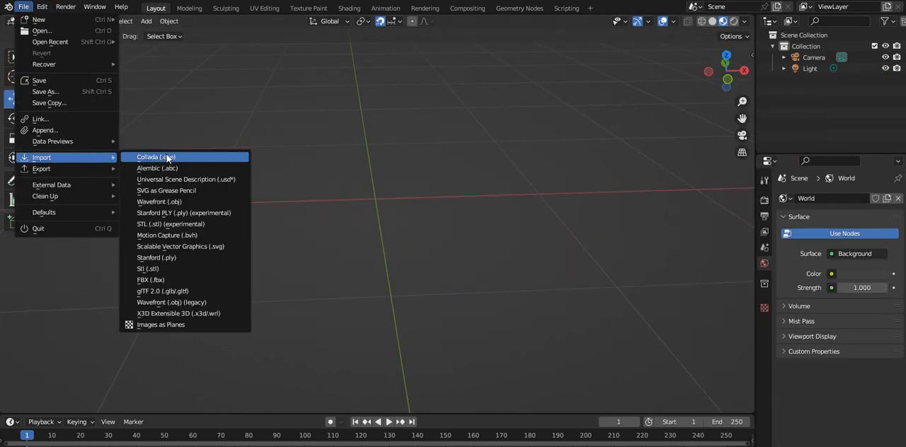
{"action": "left_click", "coordinate": [159, 202]}
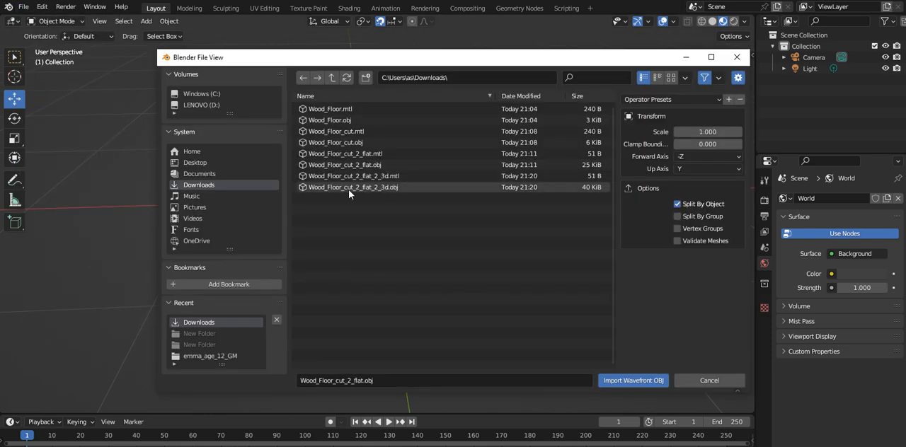
{"action": "left_click", "coordinate": [632, 380]}
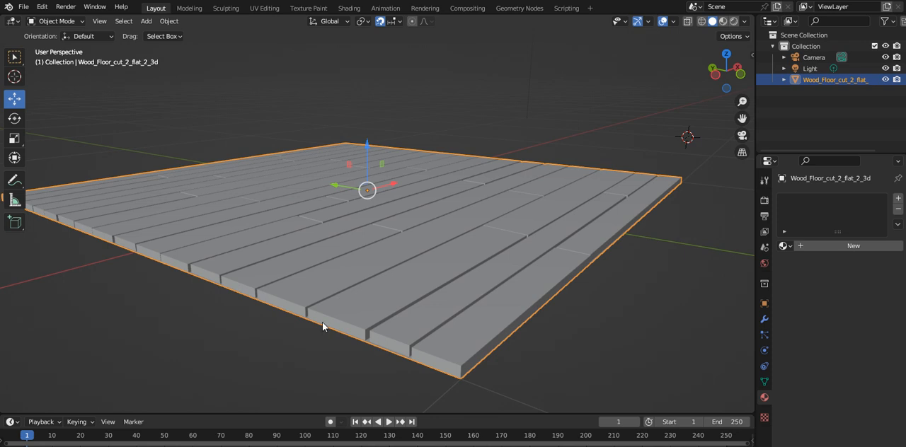
{"action": "mouse_move", "coordinate": [421, 271]}
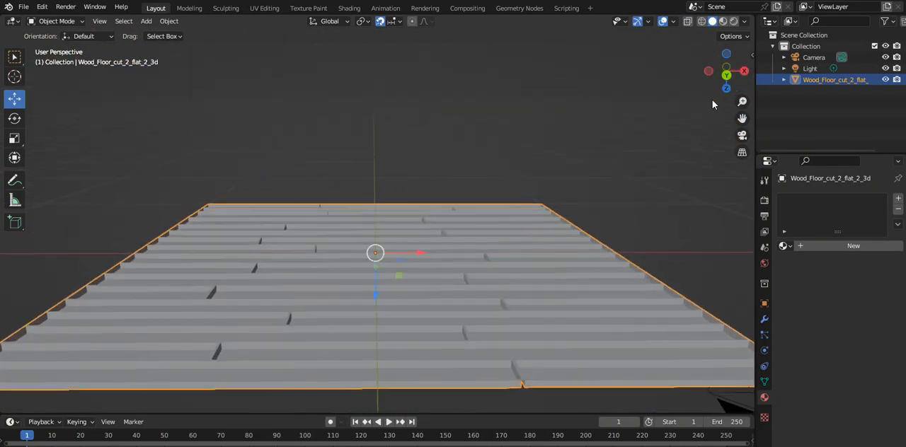
{"action": "mouse_move", "coordinate": [457, 289]}
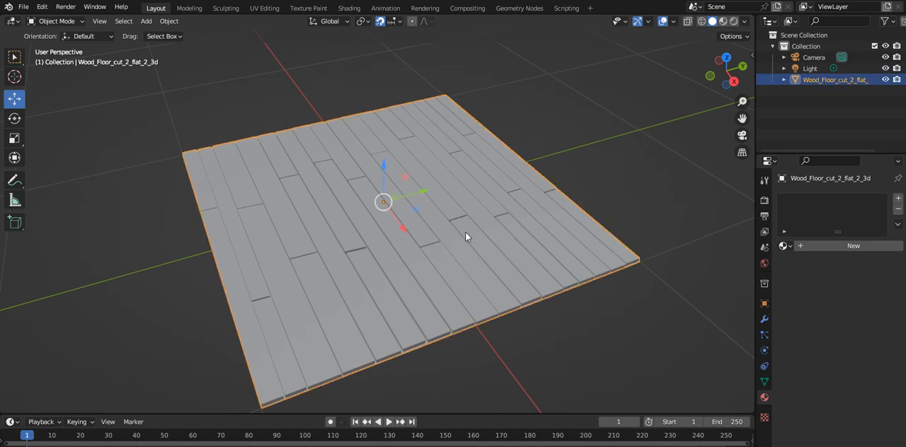
{"action": "mouse_move", "coordinate": [793, 256]}
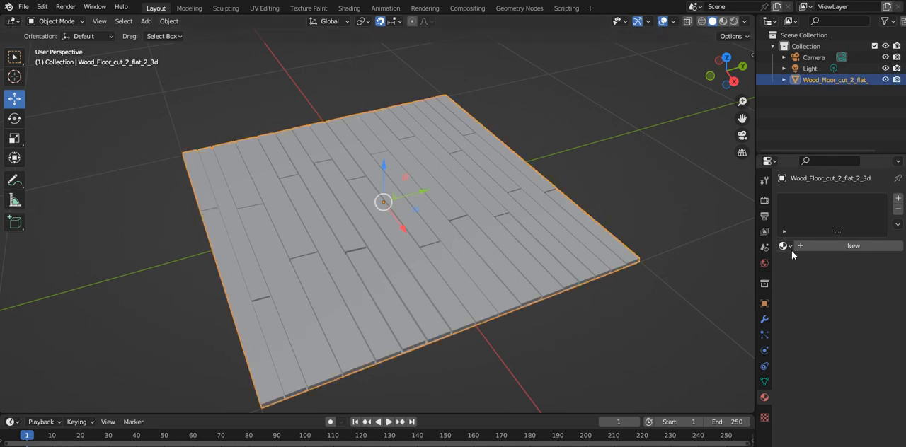
Create Material.019 on the floorboard, then unlink it to leave the slot empty.
{"action": "left_click", "coordinate": [852, 246]}
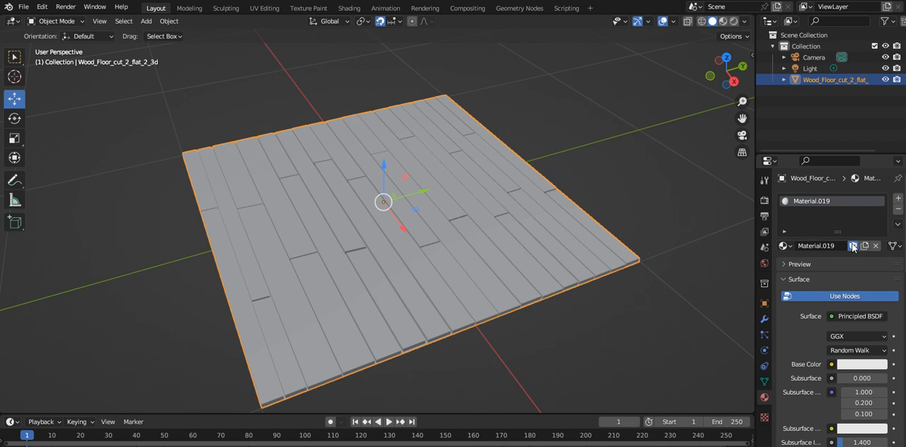
{"action": "left_click", "coordinate": [862, 364]}
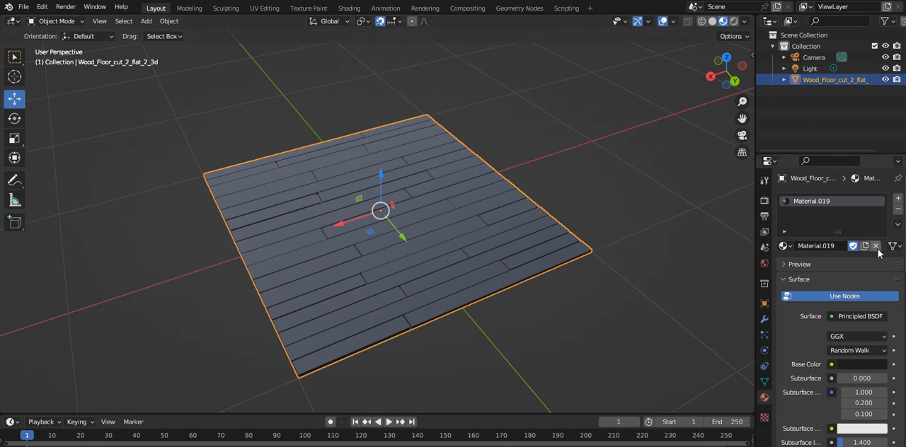
{"action": "left_click", "coordinate": [876, 245]}
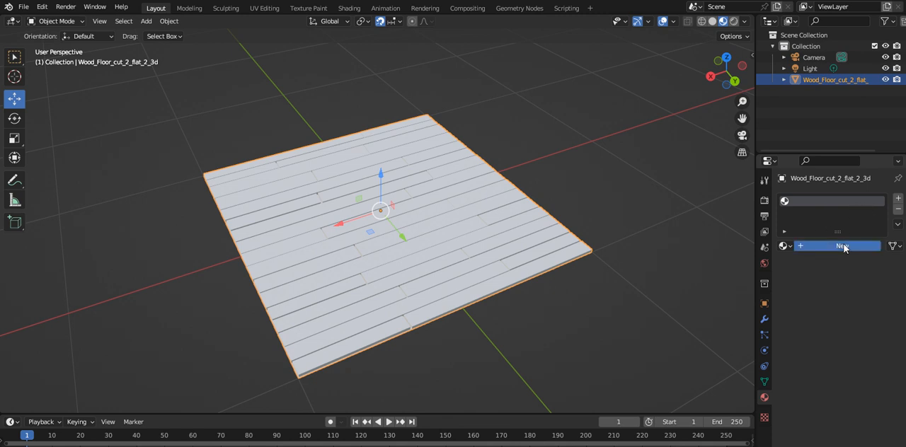
Create Material.020 with its Base Color driven by an Image Texture node.
{"action": "left_click", "coordinate": [843, 246]}
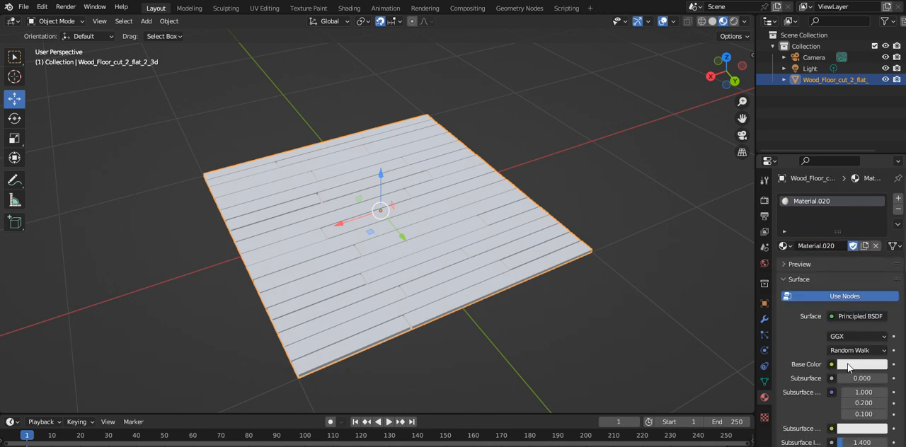
{"action": "left_click", "coordinate": [832, 365]}
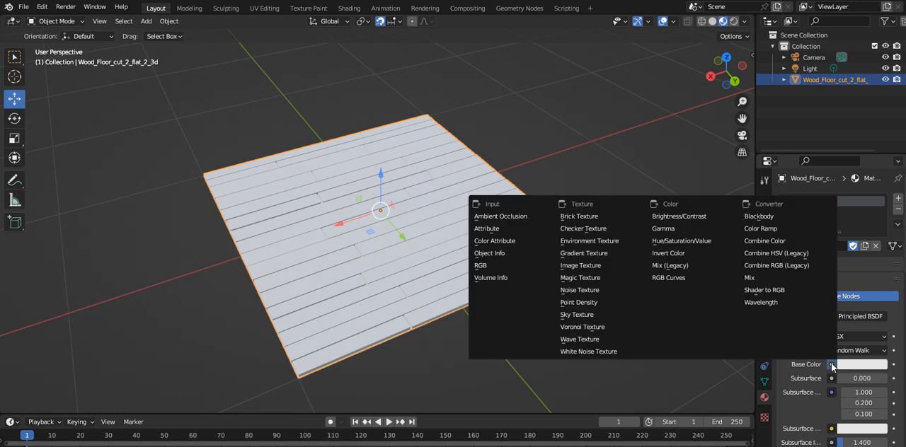
{"action": "left_click", "coordinate": [581, 266]}
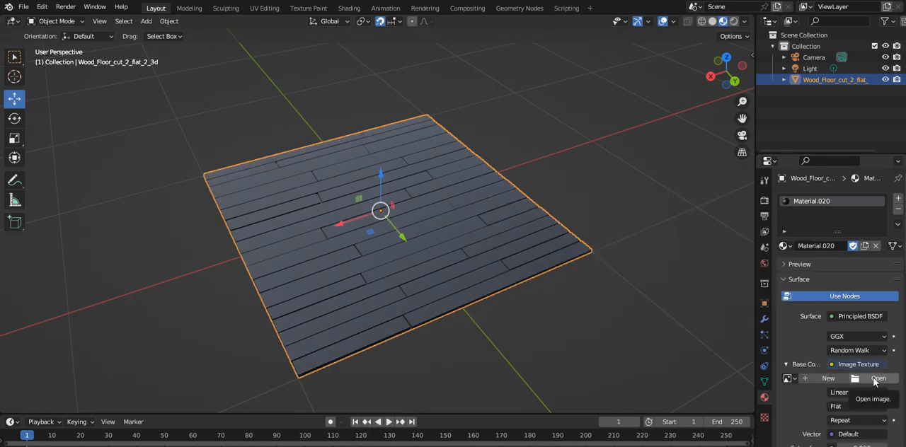
Load Wood_Floor_1.jpg from Downloads as the floorboard's texture image.
{"action": "left_click", "coordinate": [878, 378]}
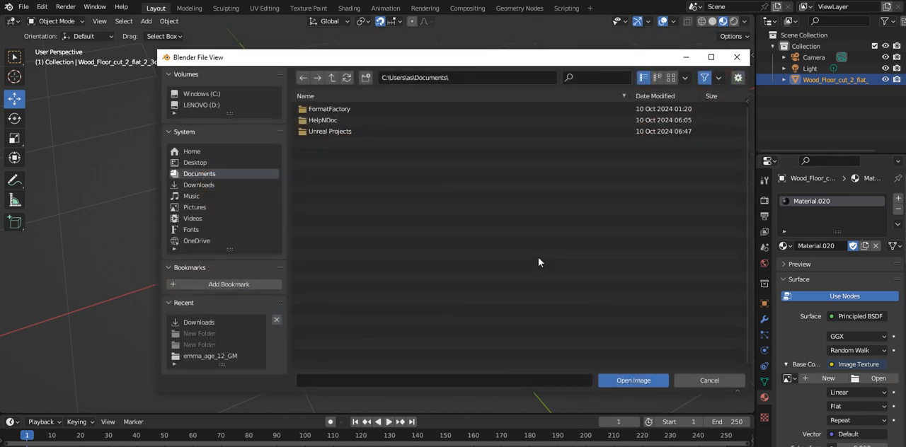
{"action": "left_click", "coordinate": [199, 185]}
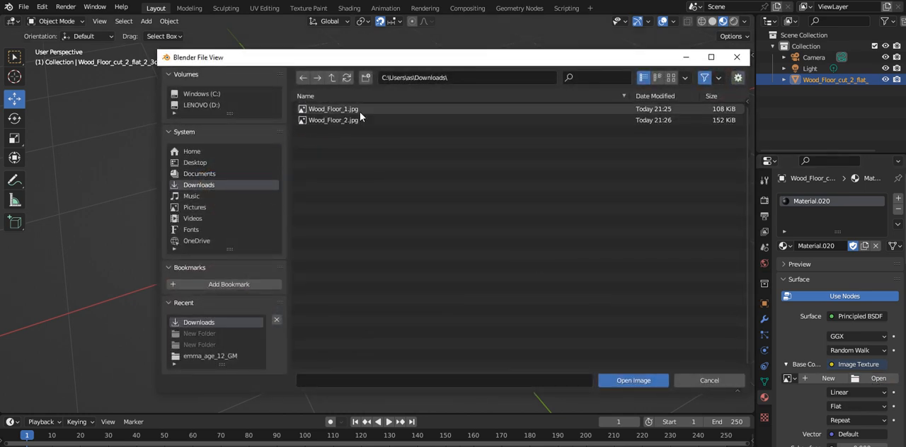
{"action": "left_click", "coordinate": [332, 108]}
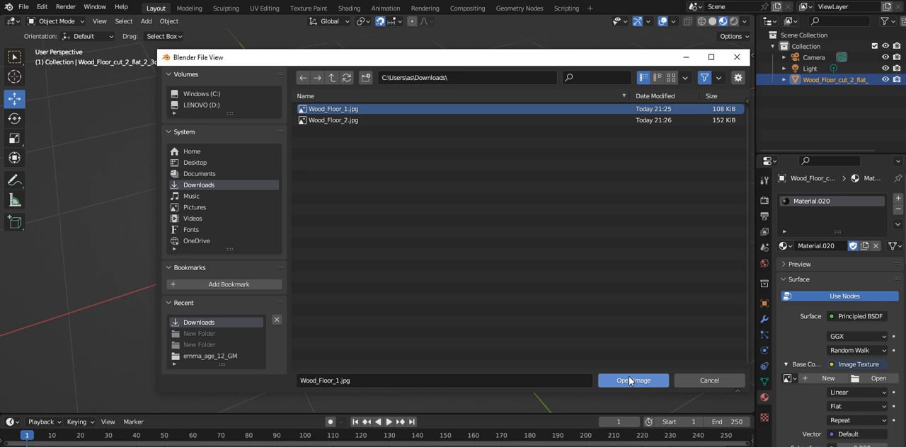
{"action": "left_click", "coordinate": [632, 380]}
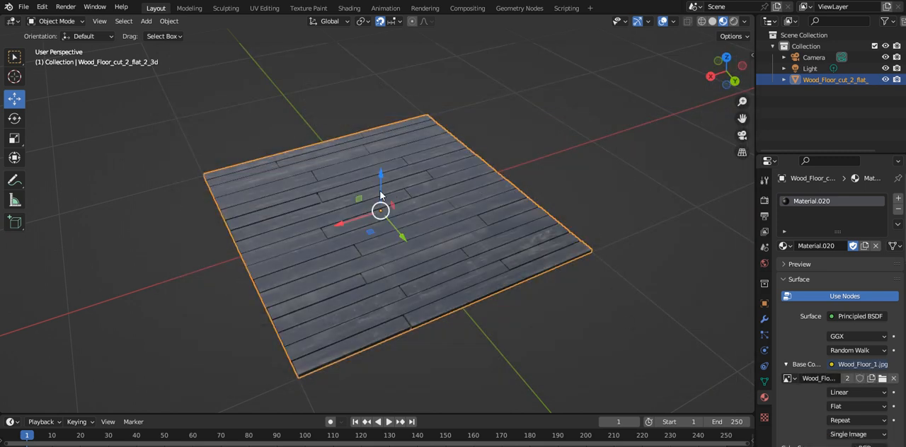
{"action": "mouse_move", "coordinate": [736, 80]}
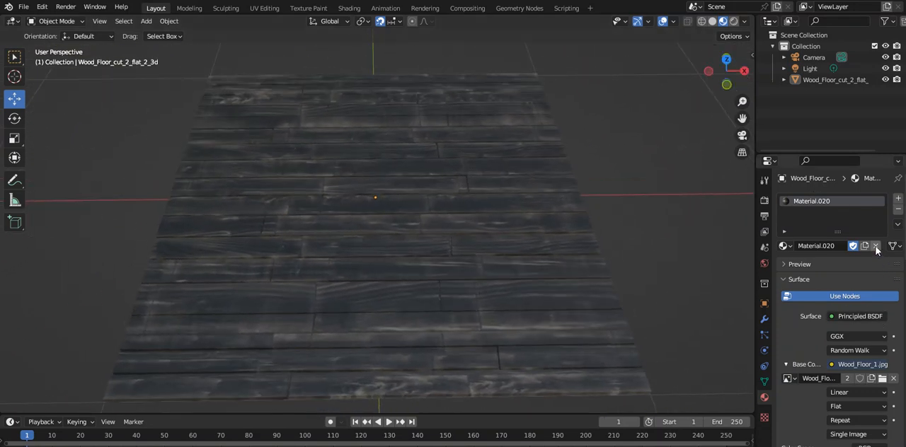
Unlink Wood_Floor_1.jpg from the Image Texture and browse for a replacement image.
{"action": "left_click", "coordinate": [893, 378]}
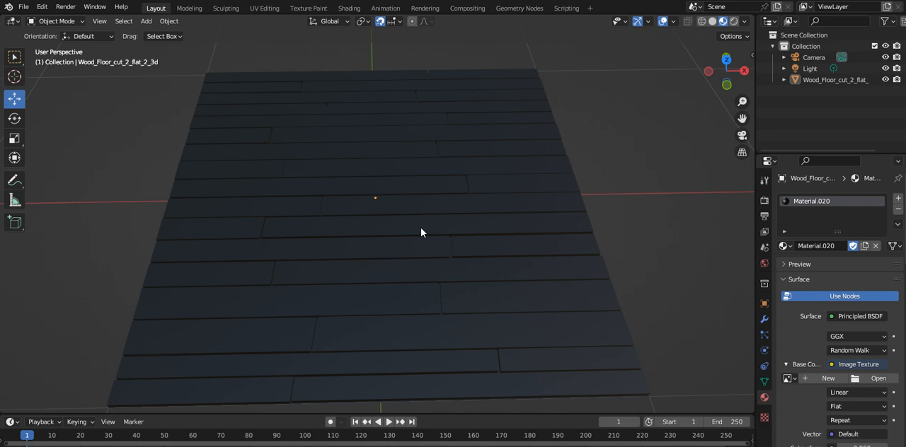
{"action": "left_click", "coordinate": [878, 378]}
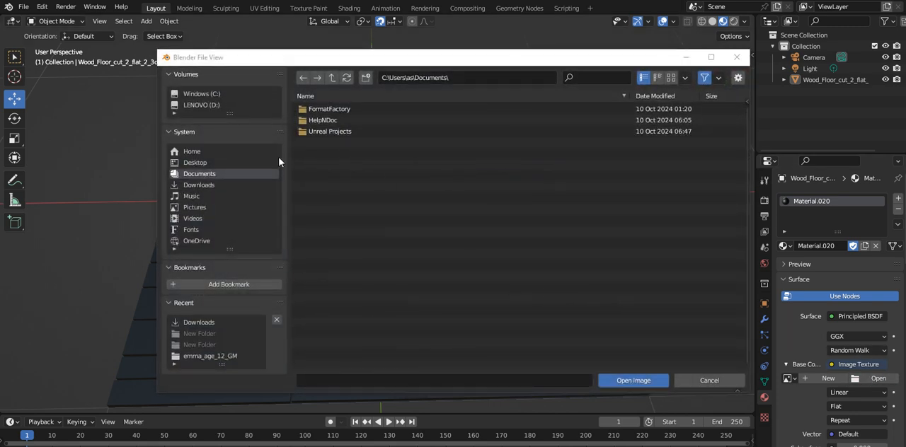
Cancel the image browser and keep Base Color set to an empty Image Texture.
{"action": "left_click", "coordinate": [632, 380]}
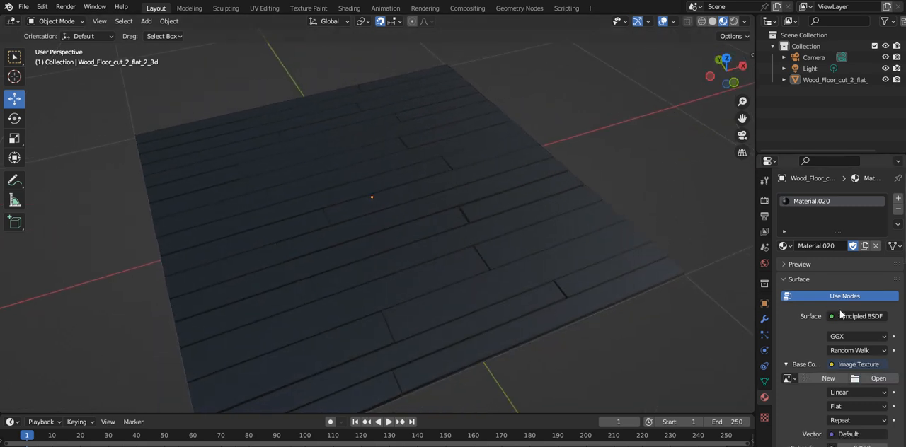
{"action": "left_click", "coordinate": [859, 364]}
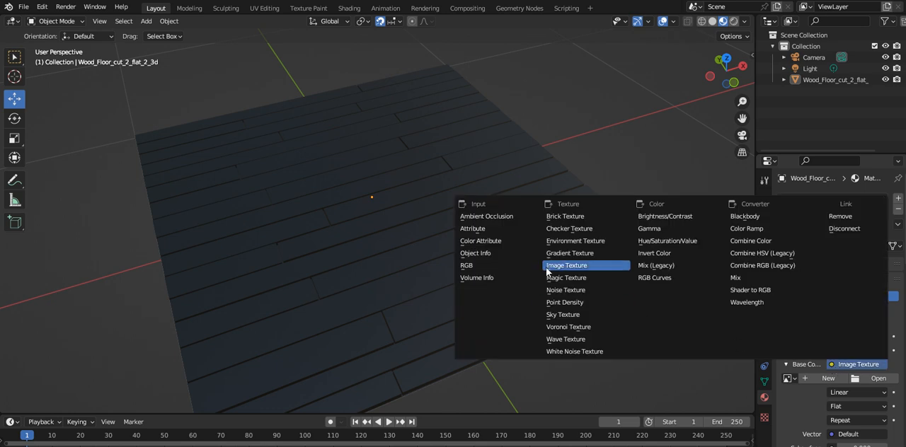
{"action": "left_click", "coordinate": [566, 264]}
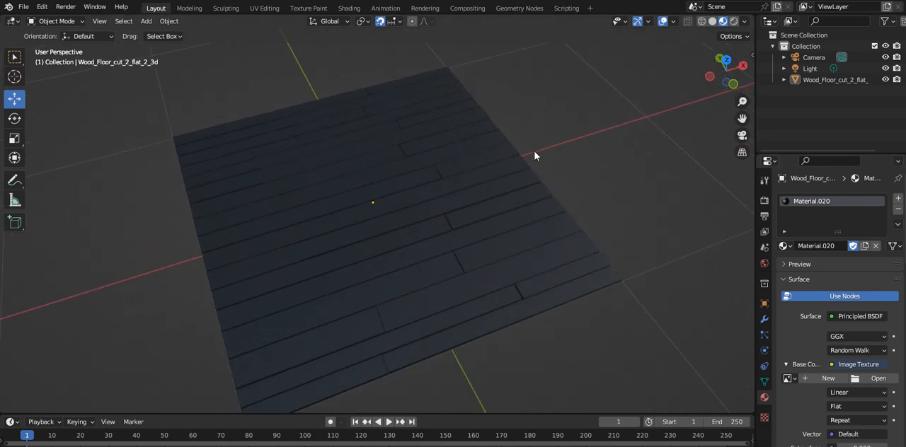
{"action": "left_click_drag", "start_coordinate": [534, 156], "coordinate": [668, 123]}
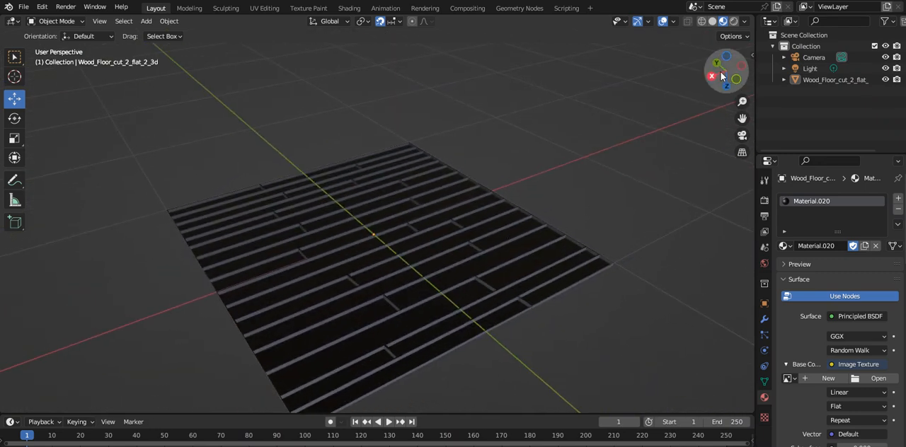
{"action": "left_click", "coordinate": [726, 58]}
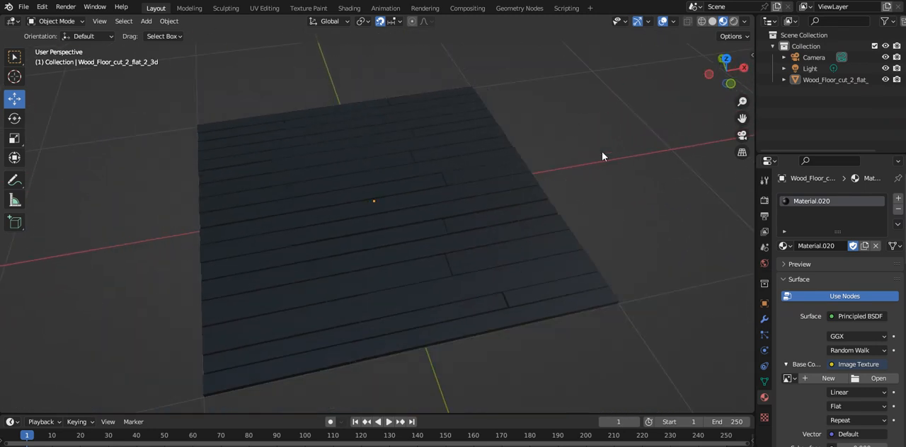
{"action": "mouse_move", "coordinate": [338, 321]}
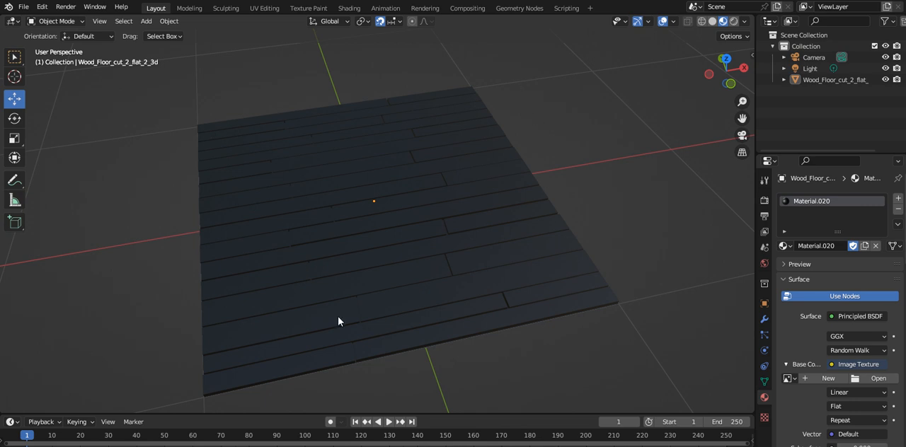
{"action": "mouse_move", "coordinate": [421, 256]}
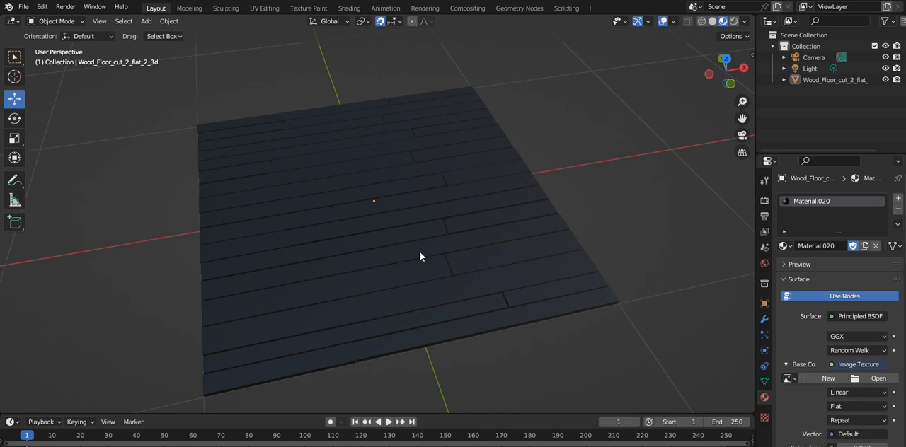
{"action": "mouse_move", "coordinate": [465, 341]}
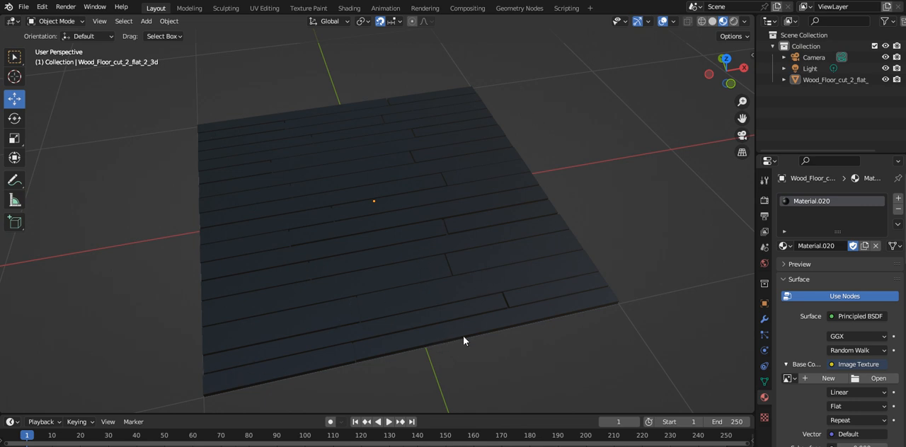
{"action": "mouse_move", "coordinate": [511, 320]}
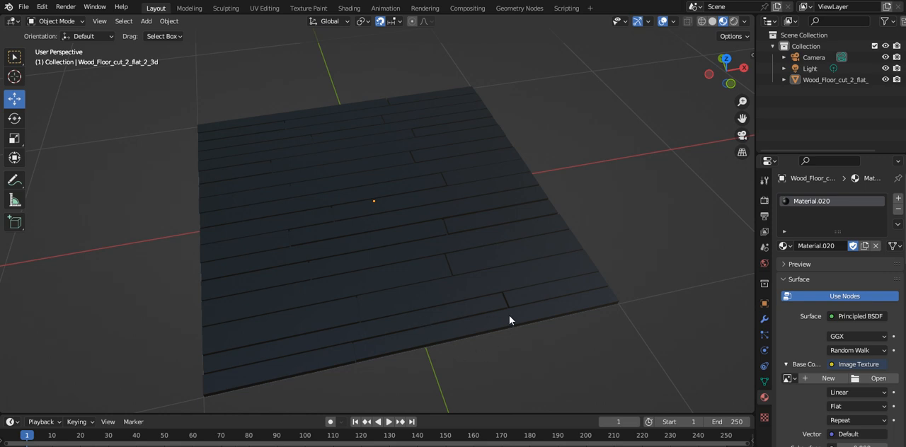
{"action": "mouse_move", "coordinate": [398, 280]}
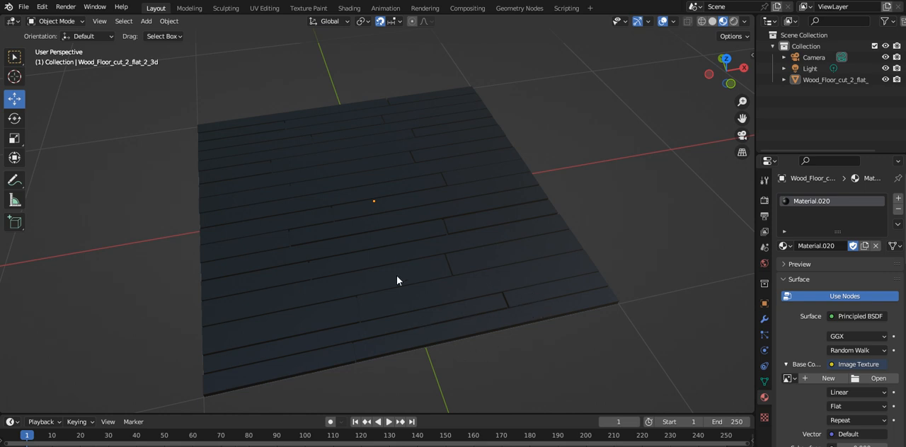
{"action": "mouse_move", "coordinate": [321, 161]}
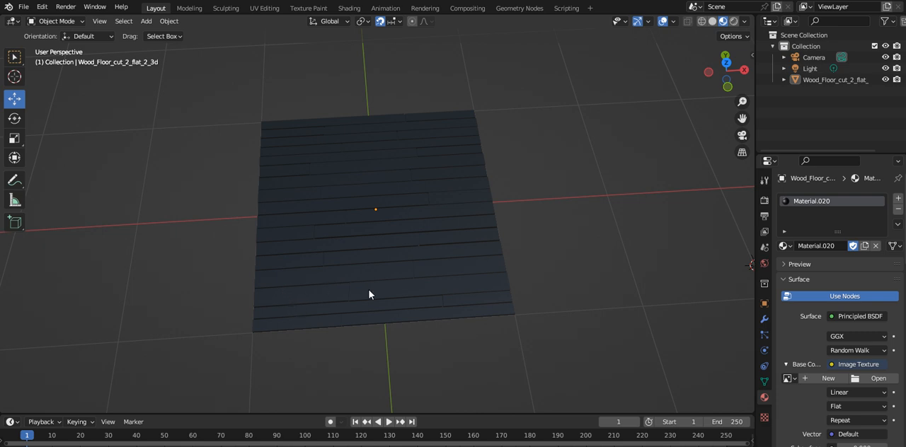
{"action": "mouse_move", "coordinate": [414, 284]}
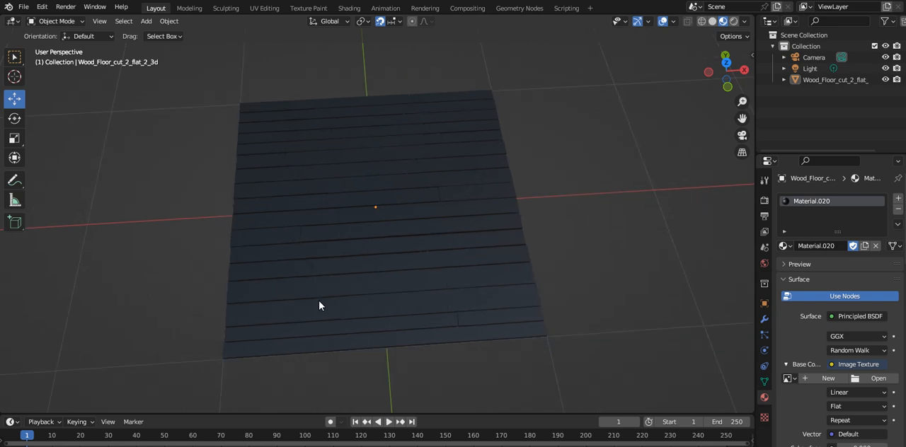
{"action": "mouse_move", "coordinate": [446, 298]}
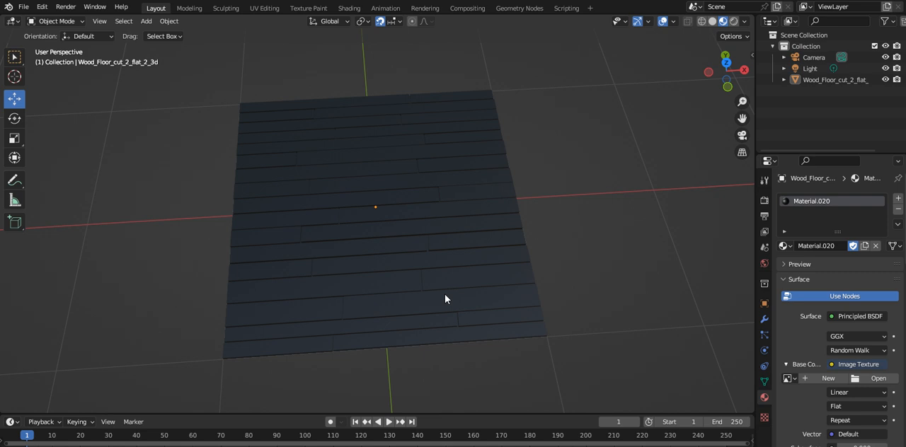
{"action": "mouse_move", "coordinate": [437, 276]}
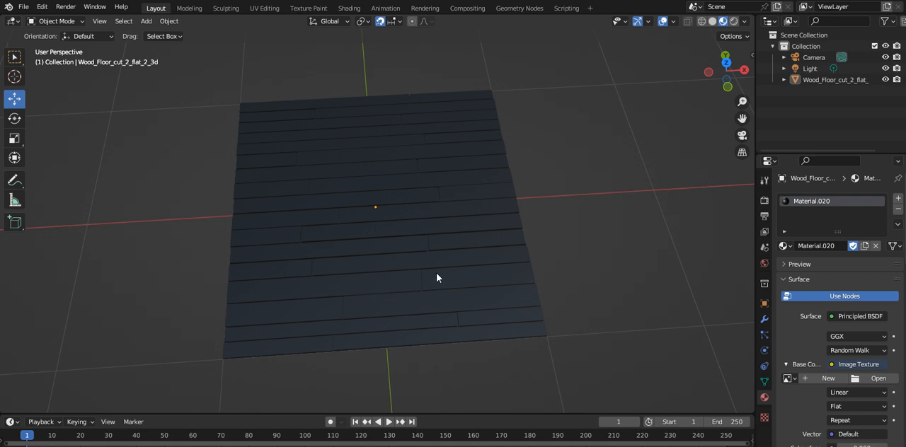
{"action": "mouse_move", "coordinate": [465, 285]}
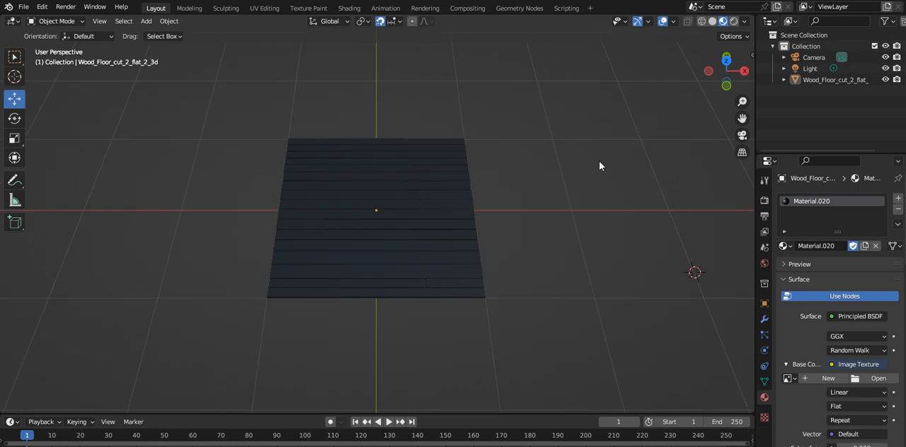
{"action": "mouse_move", "coordinate": [292, 165]}
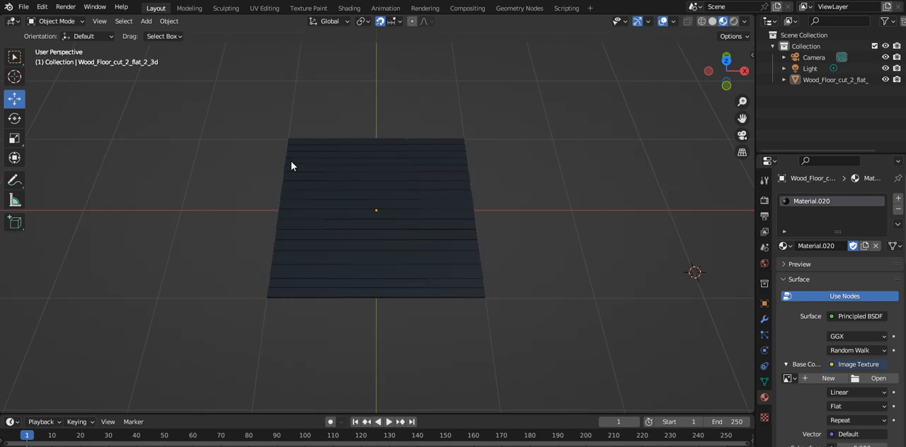
Select the floorboard mesh in the viewport after orbiting around it.
{"action": "left_click_drag", "start_coordinate": [376, 213], "coordinate": [396, 254]}
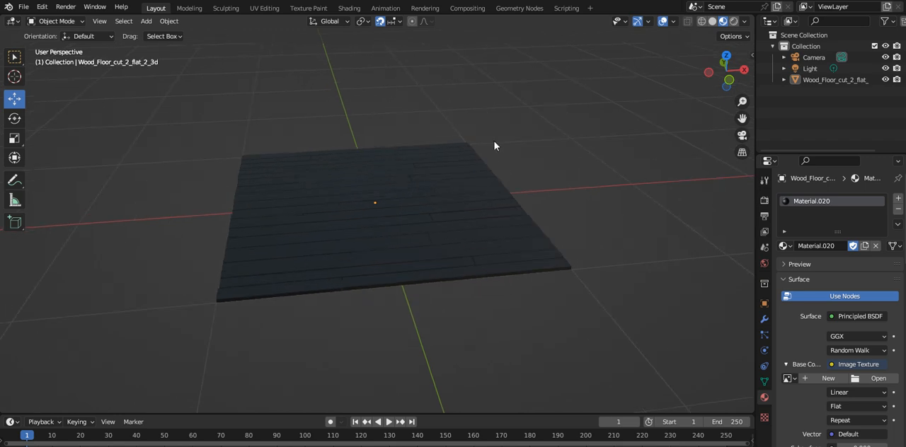
{"action": "mouse_move", "coordinate": [226, 190]}
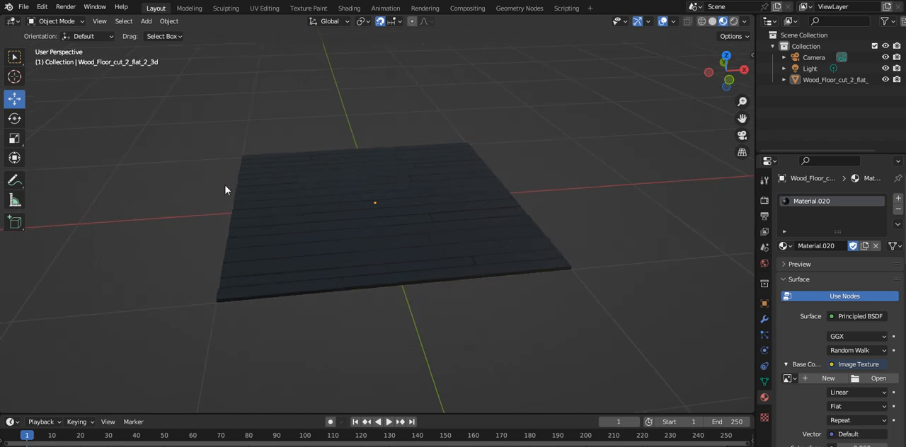
{"action": "left_click", "coordinate": [375, 203]}
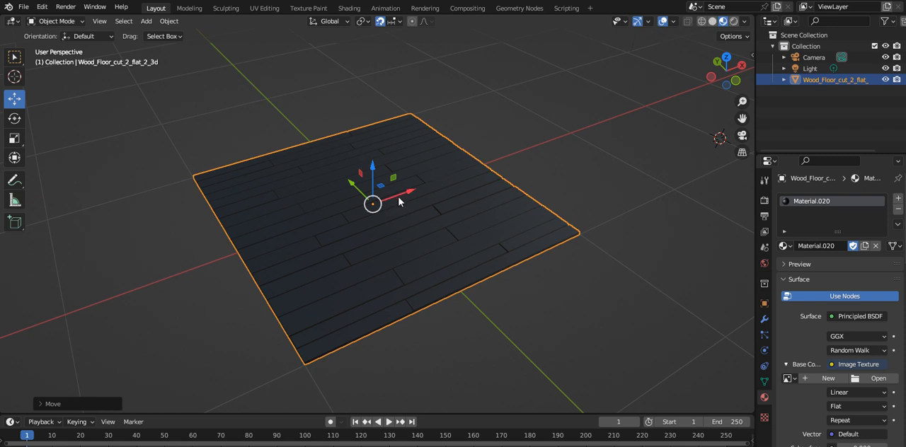
{"action": "mouse_move", "coordinate": [693, 131]}
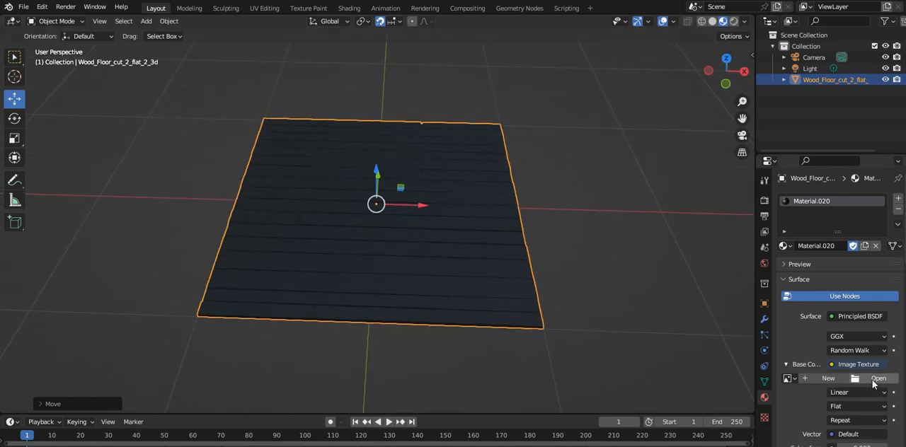
{"action": "mouse_move", "coordinate": [389, 244]}
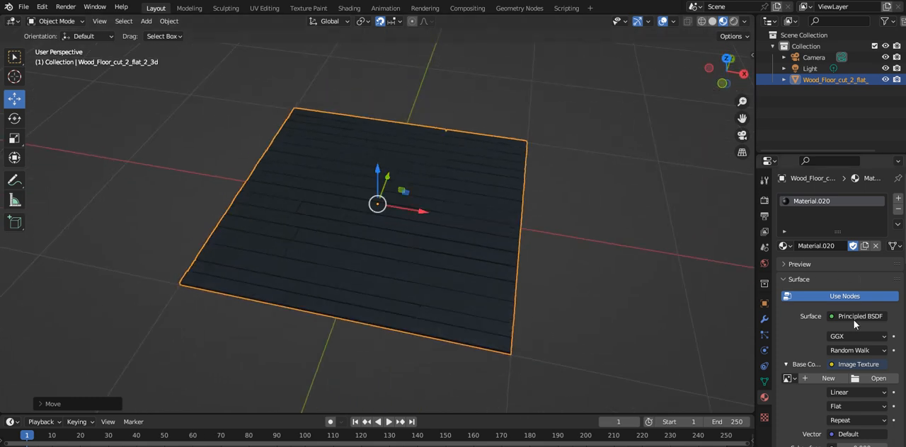
{"action": "mouse_move", "coordinate": [500, 290]}
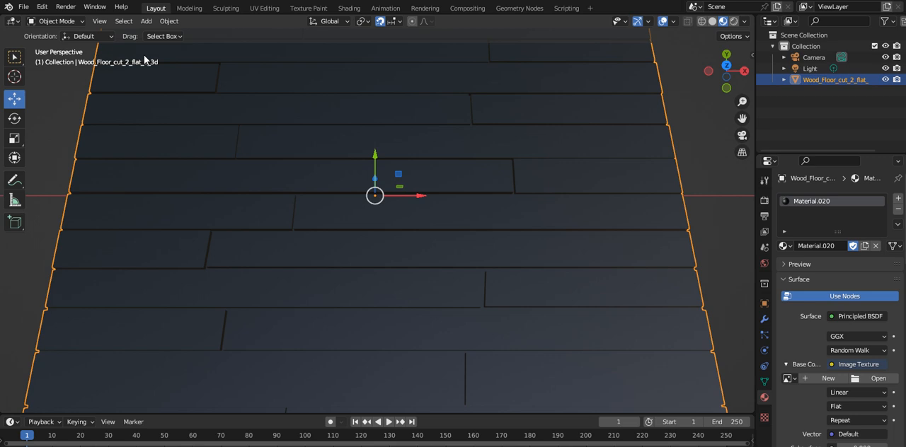
{"action": "key", "text": "Tab"}
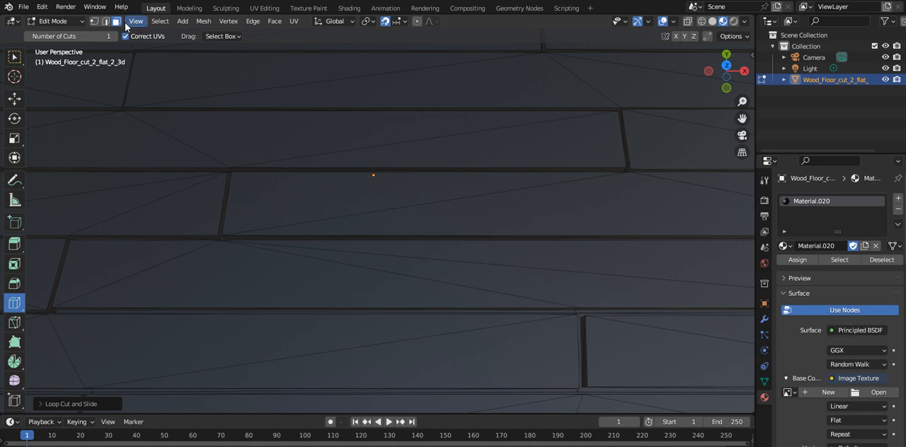
Use the view options to look down on the floorboard mesh from above.
{"action": "left_click", "coordinate": [727, 54]}
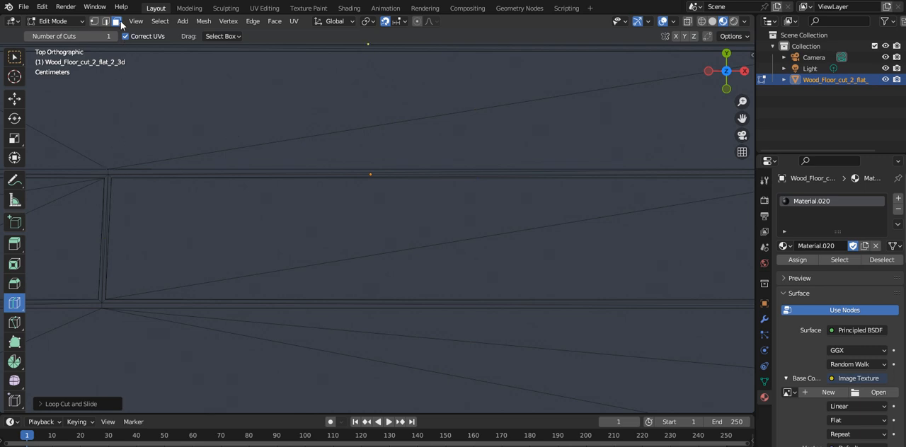
{"action": "mouse_move", "coordinate": [17, 74]}
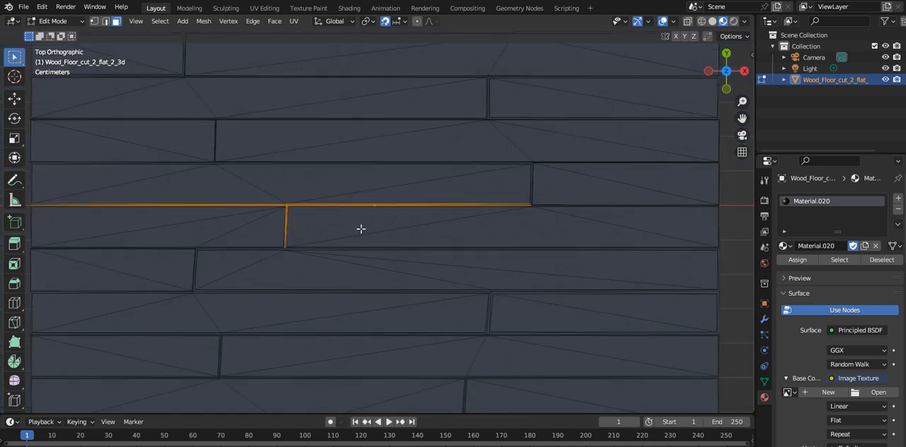
{"action": "mouse_move", "coordinate": [542, 194]}
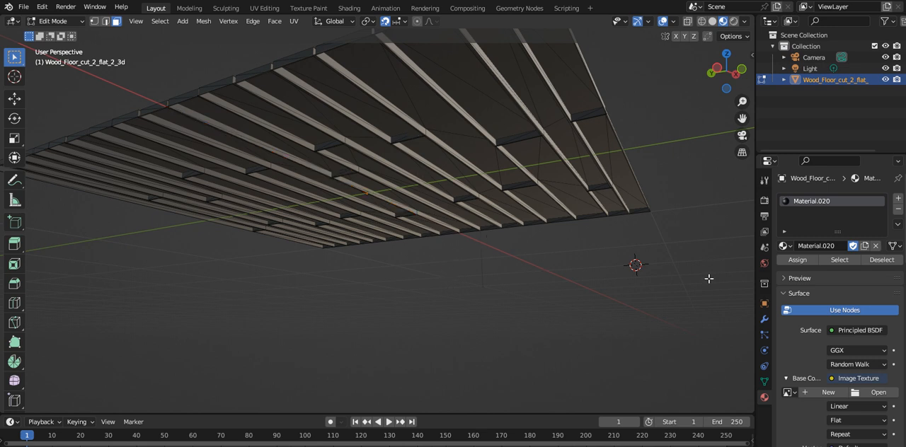
{"action": "mouse_move", "coordinate": [349, 267]}
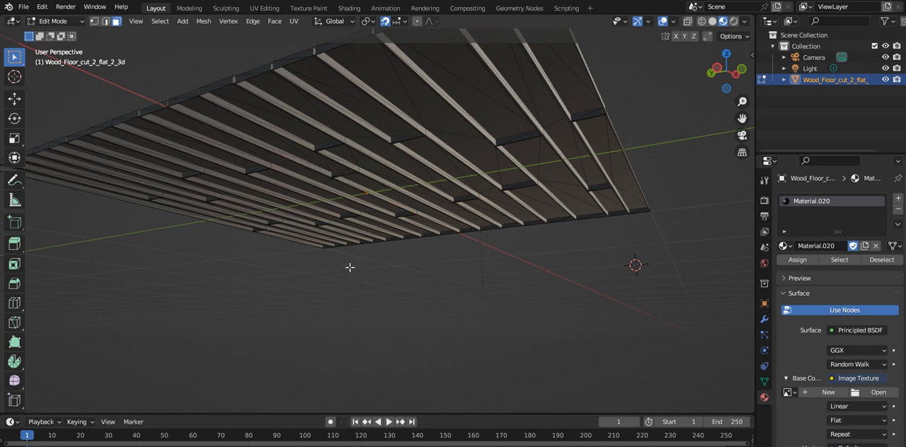
{"action": "mouse_move", "coordinate": [676, 107]}
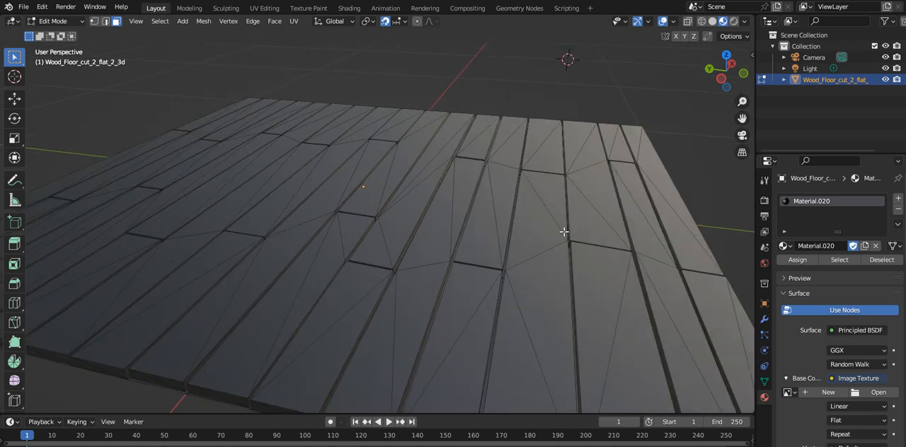
{"action": "mouse_move", "coordinate": [522, 288]}
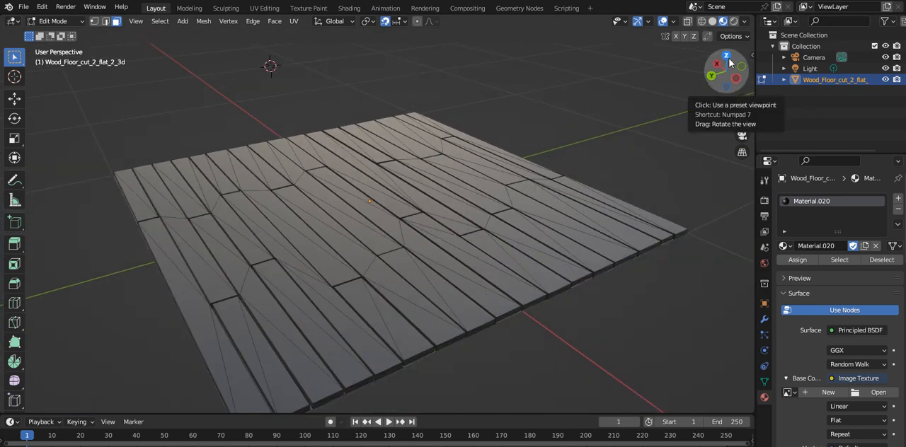
Switch to Top Orthographic view via the navigation gizmo's Z axis.
{"action": "left_click", "coordinate": [726, 55]}
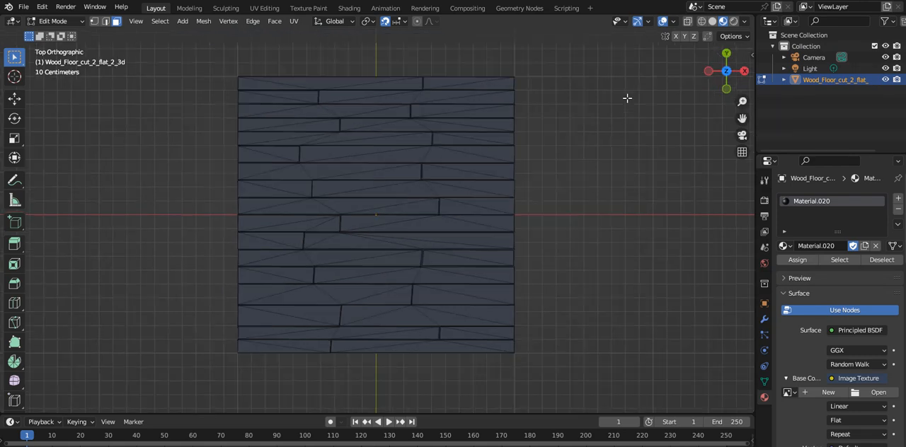
{"action": "mouse_move", "coordinate": [360, 250]}
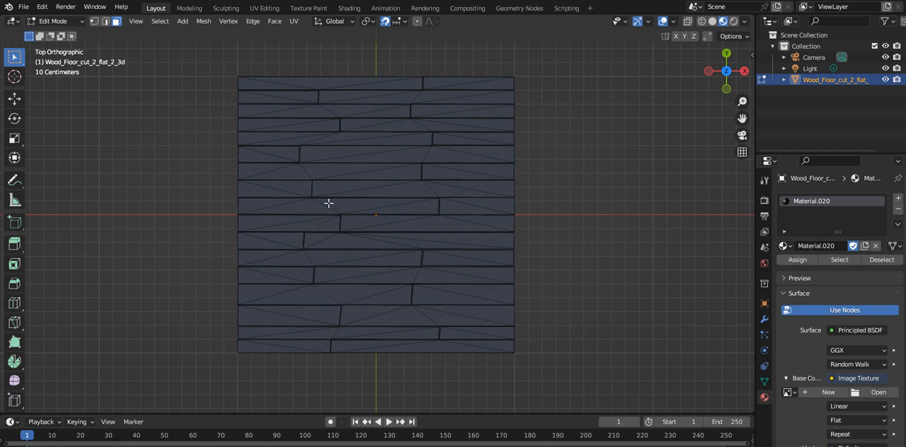
{"action": "mouse_move", "coordinate": [322, 98]}
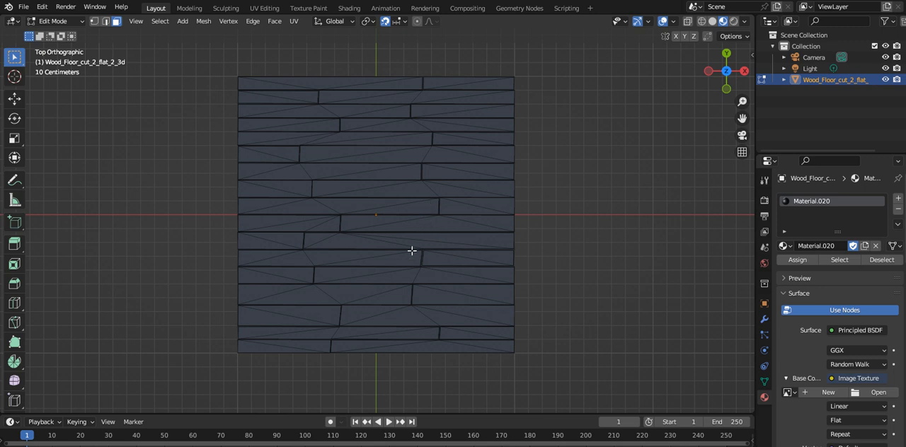
{"action": "mouse_move", "coordinate": [441, 326]}
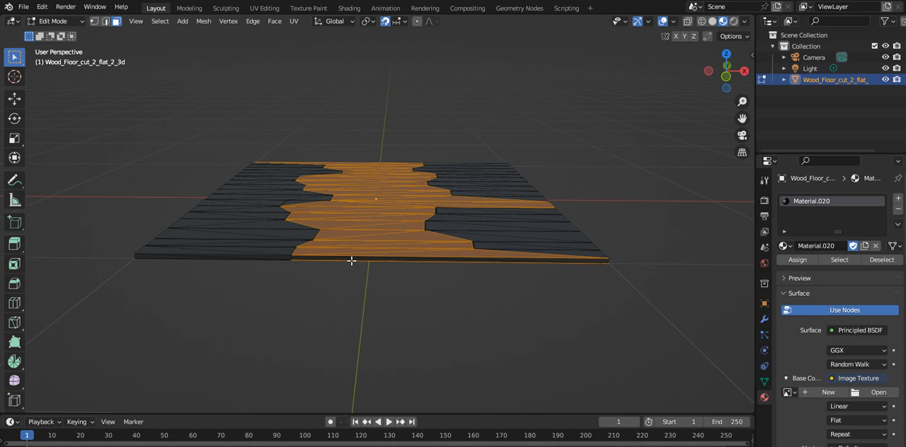
{"action": "mouse_move", "coordinate": [385, 192]}
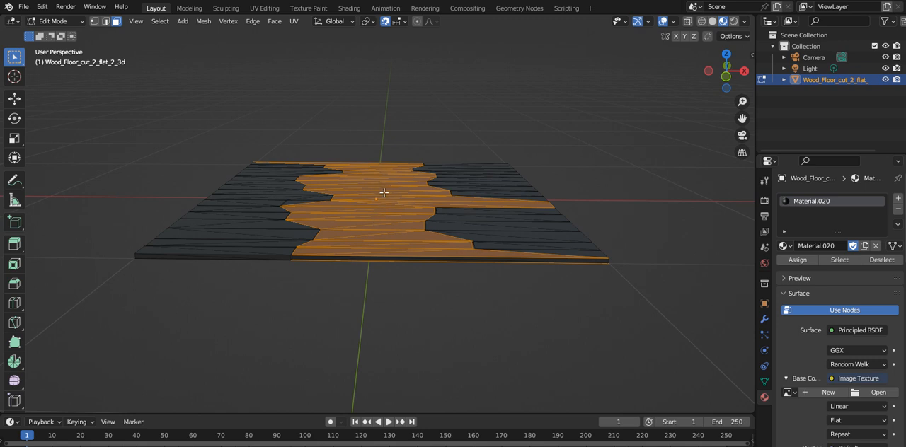
{"action": "mouse_move", "coordinate": [448, 169]}
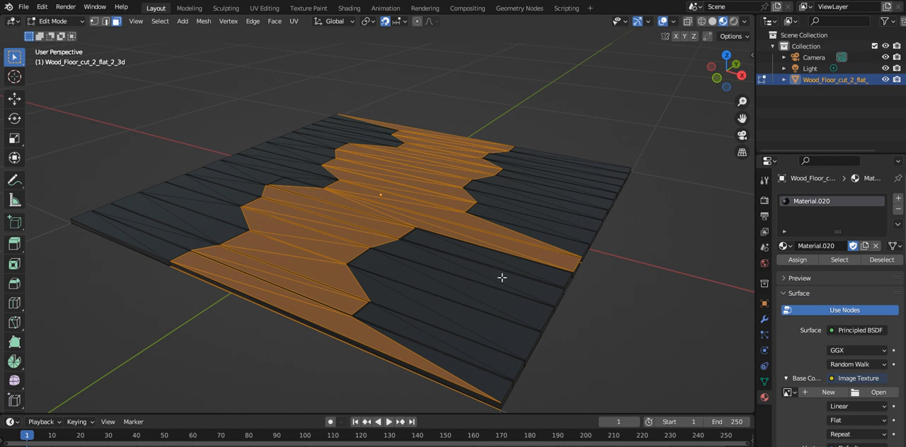
{"action": "mouse_move", "coordinate": [487, 295]}
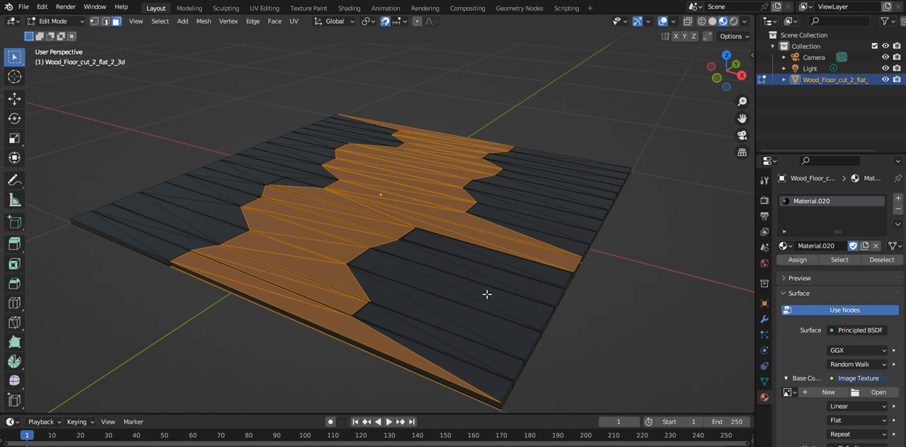
{"action": "mouse_move", "coordinate": [425, 278]}
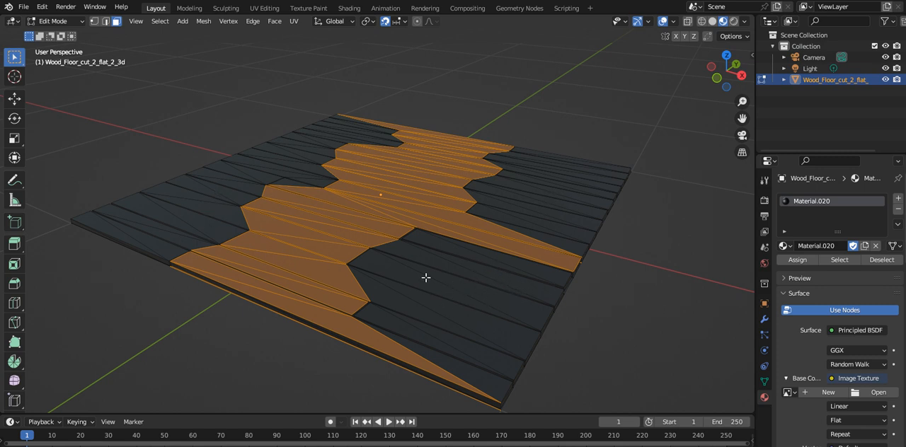
{"action": "mouse_move", "coordinate": [460, 215]}
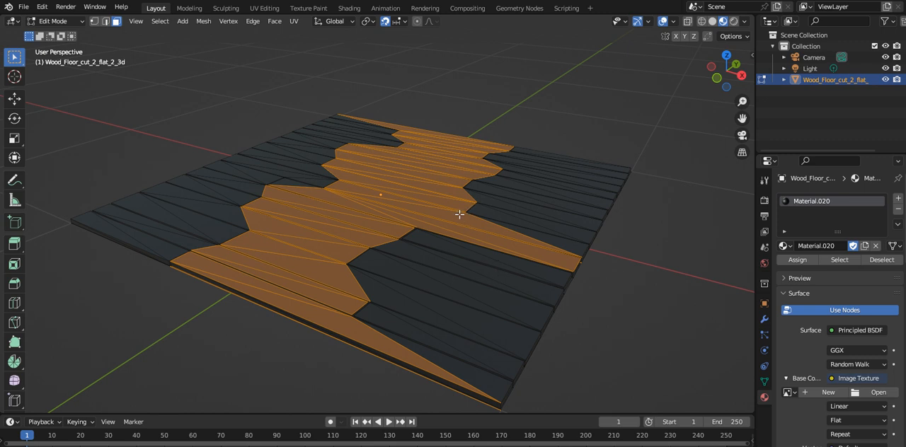
{"action": "mouse_move", "coordinate": [444, 265]}
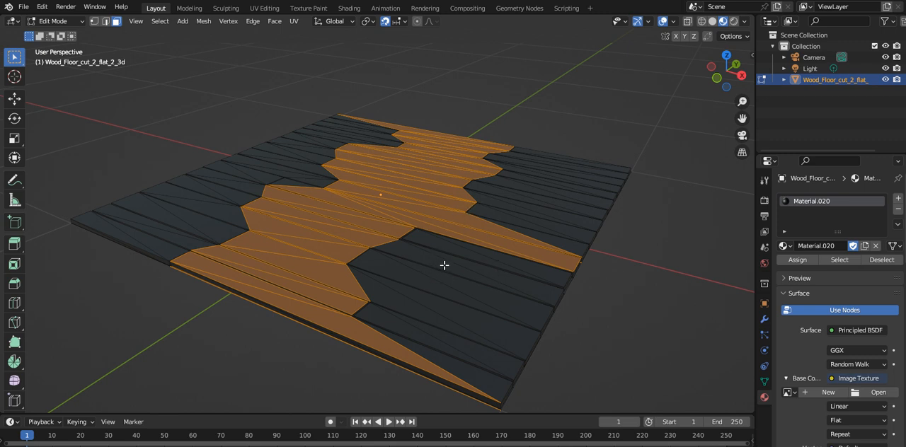
{"action": "mouse_move", "coordinate": [414, 255]}
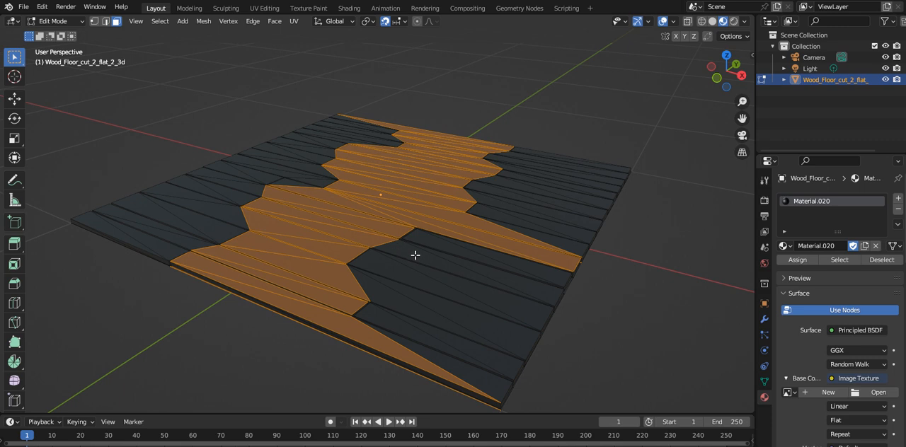
{"action": "mouse_move", "coordinate": [243, 173]}
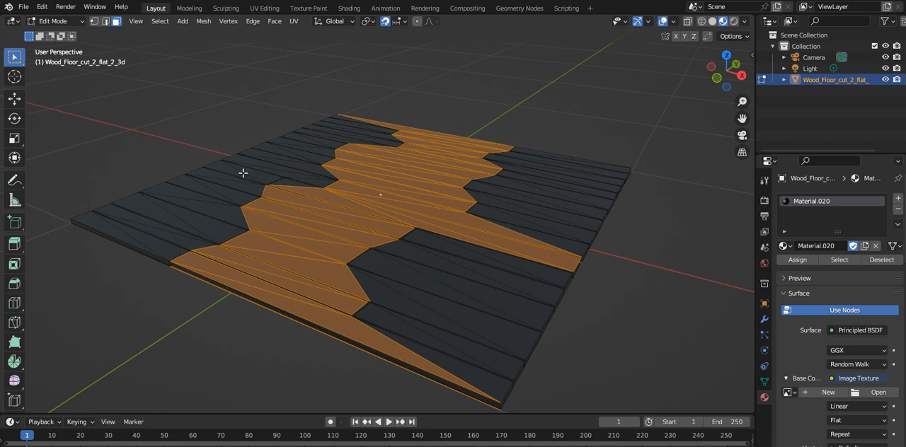
{"action": "mouse_move", "coordinate": [350, 220]}
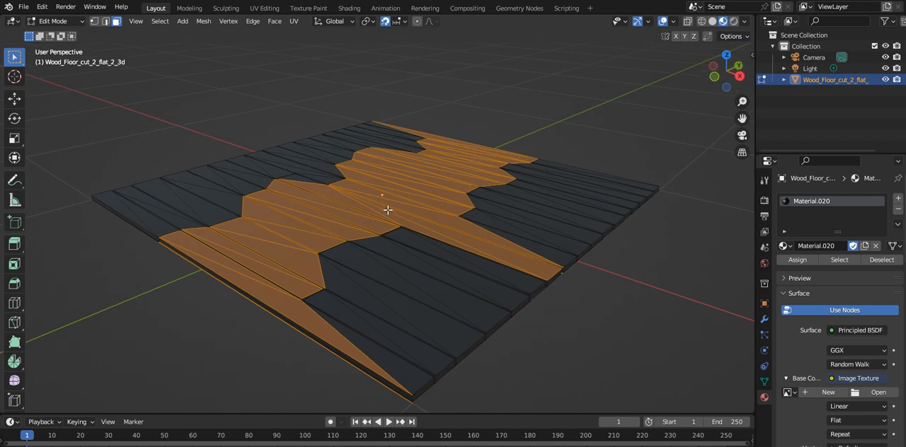
{"action": "mouse_move", "coordinate": [419, 267]}
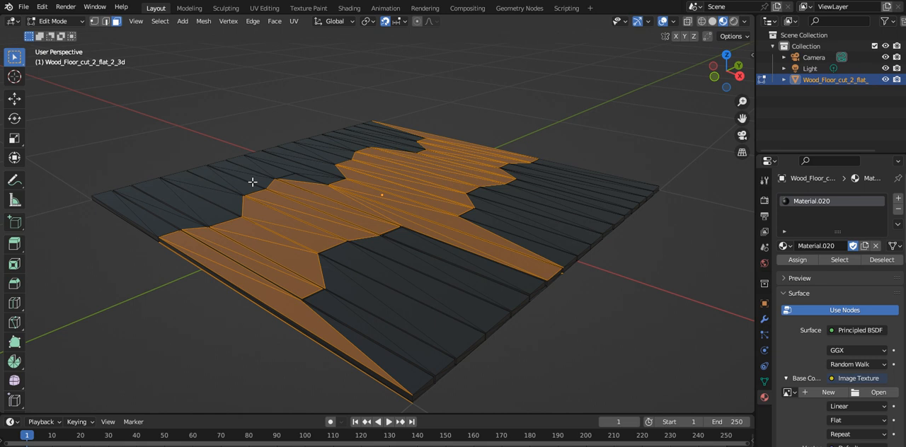
{"action": "mouse_move", "coordinate": [247, 179]}
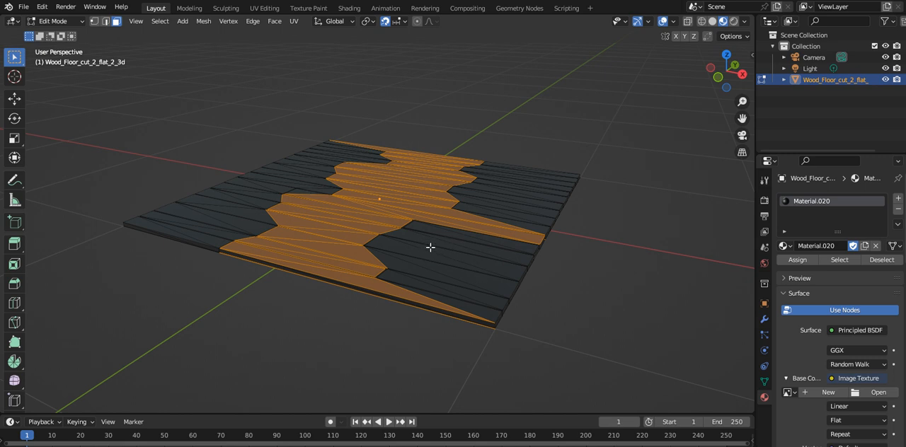
{"action": "mouse_move", "coordinate": [462, 285]}
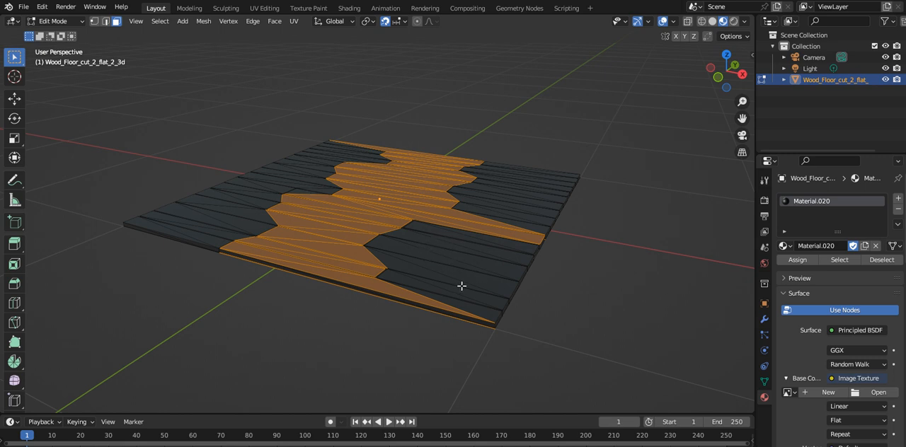
{"action": "mouse_move", "coordinate": [375, 227]}
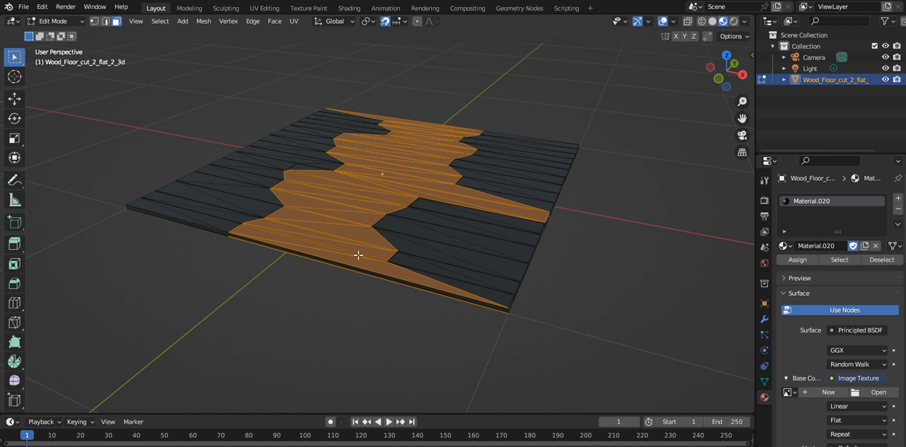
{"action": "mouse_move", "coordinate": [346, 205]}
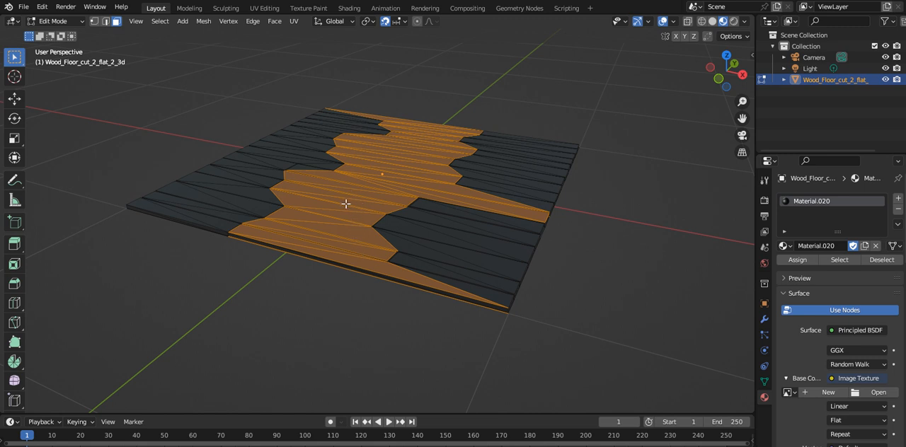
{"action": "mouse_move", "coordinate": [575, 195]}
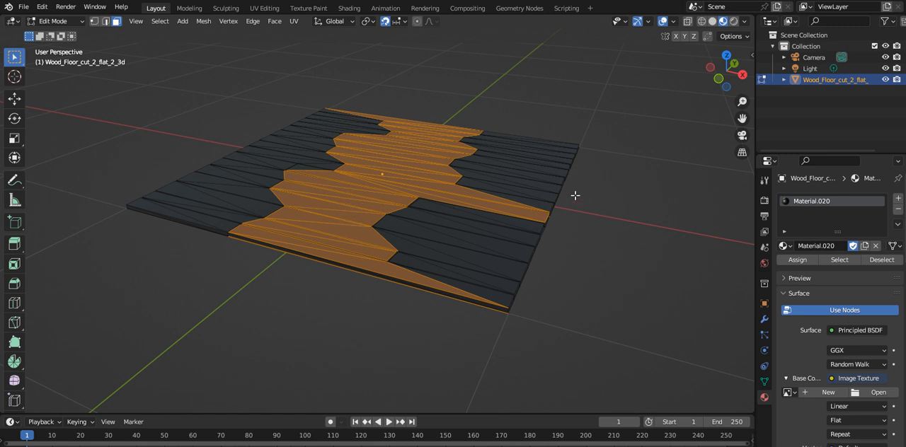
{"action": "mouse_move", "coordinate": [218, 185]}
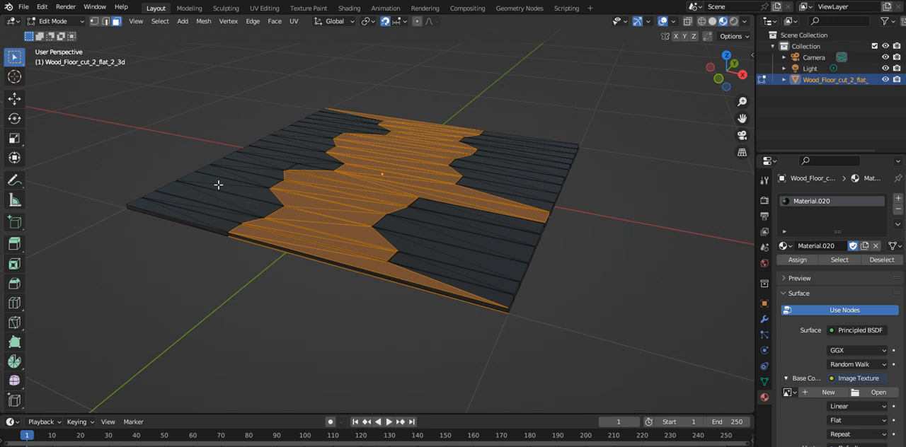
{"action": "mouse_move", "coordinate": [686, 267]}
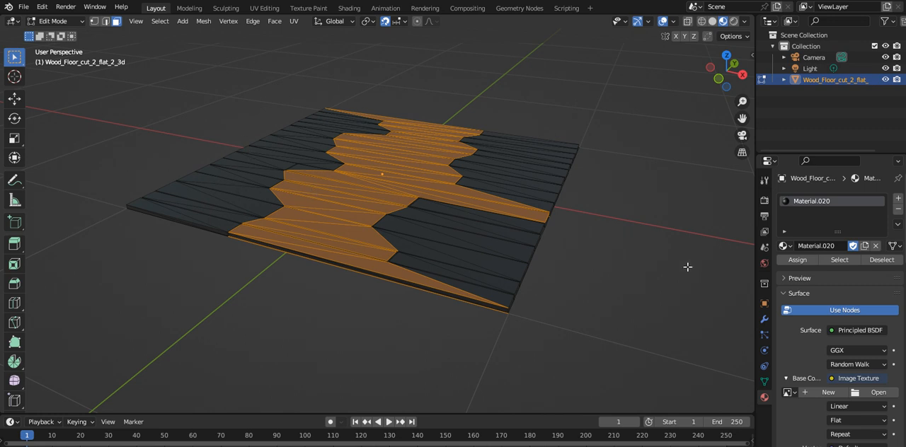
{"action": "mouse_move", "coordinate": [398, 177]}
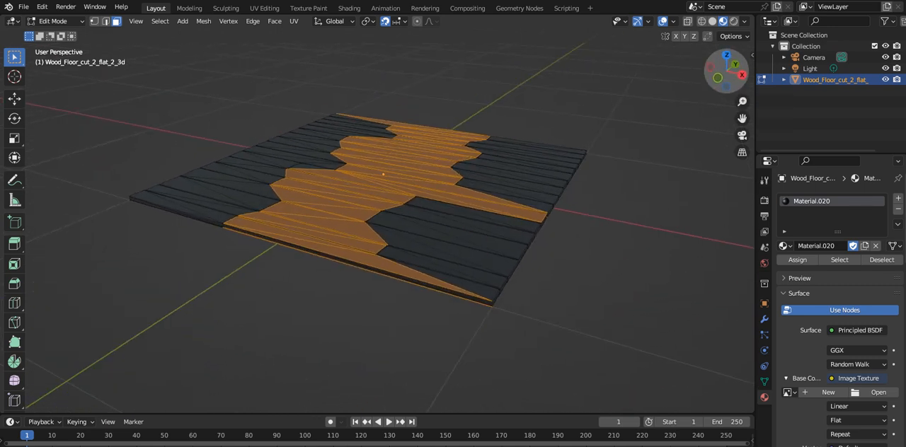
{"action": "mouse_move", "coordinate": [726, 92]}
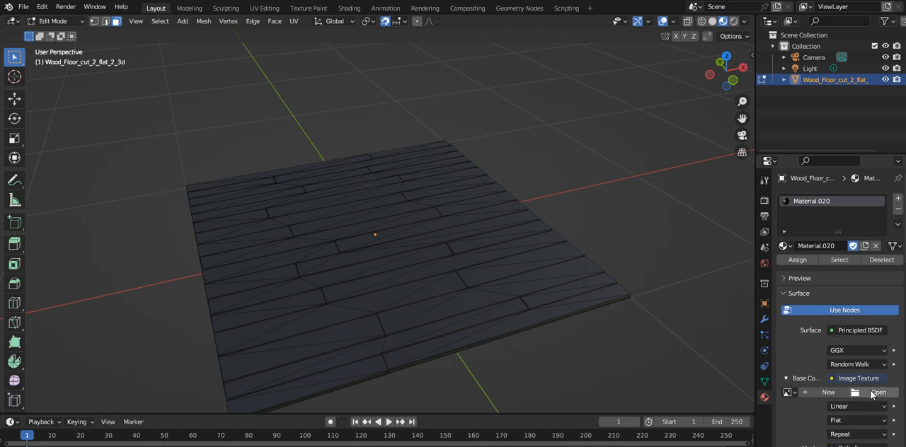
Cancel the Open Image browser and unlink Material.020 from the floorboard mesh.
{"action": "left_click", "coordinate": [877, 392]}
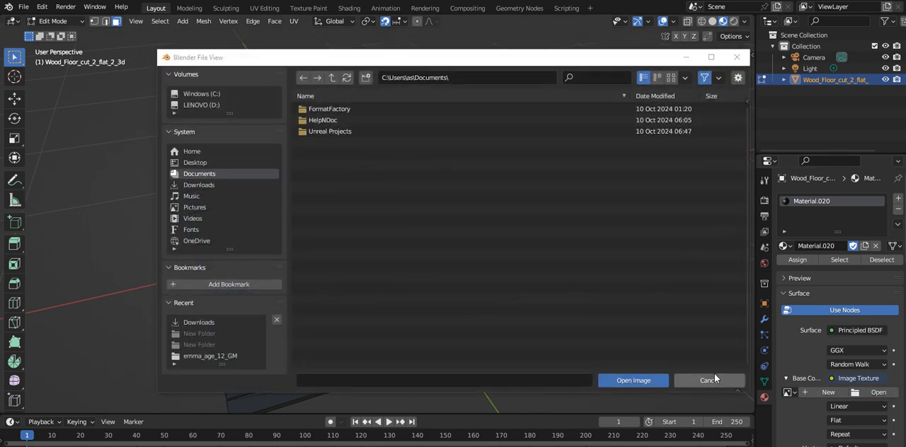
{"action": "left_click", "coordinate": [707, 380]}
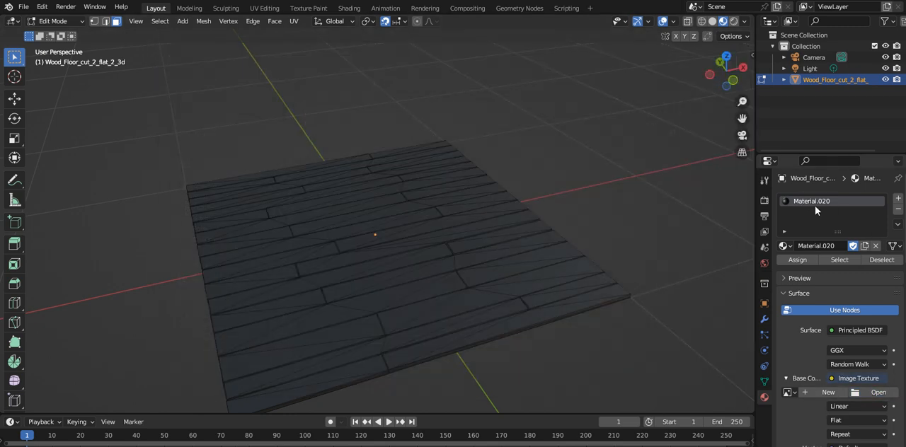
{"action": "left_click", "coordinate": [876, 245]}
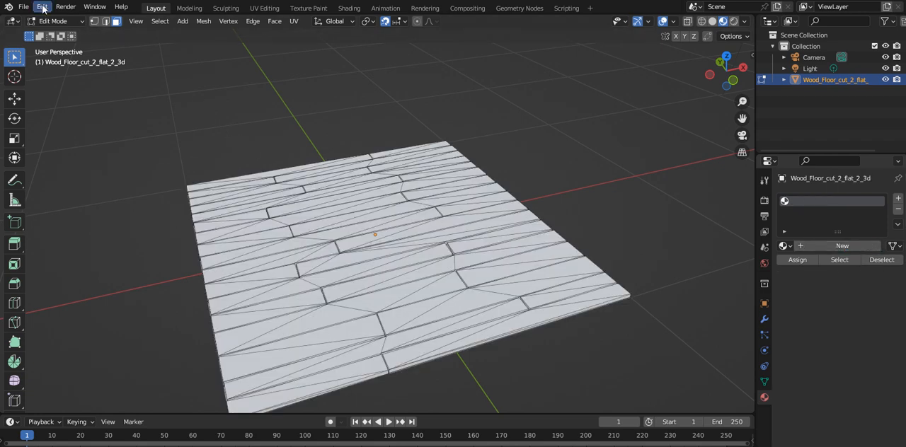
Browse the File > Import formats, then bring up the interaction mode list.
{"action": "left_click", "coordinate": [23, 7]}
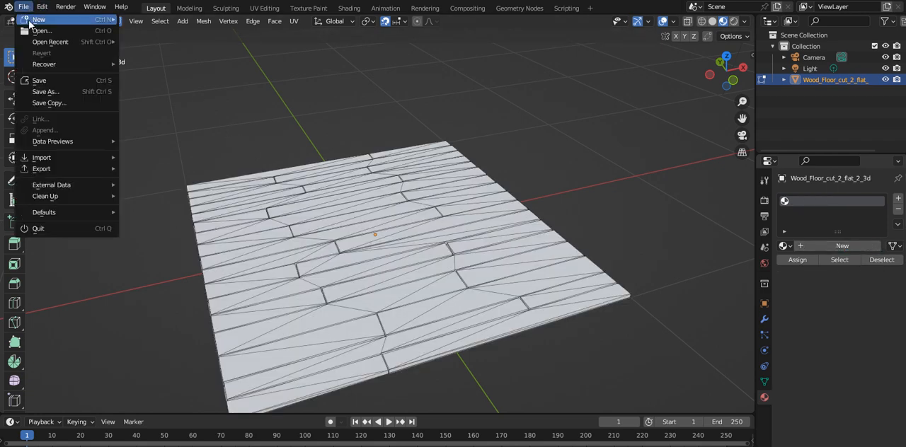
{"action": "left_click", "coordinate": [42, 157]}
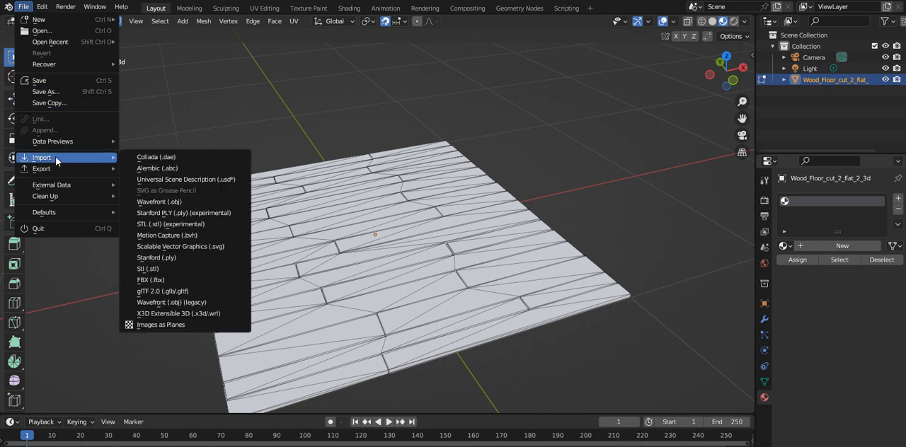
{"action": "mouse_move", "coordinate": [186, 265]}
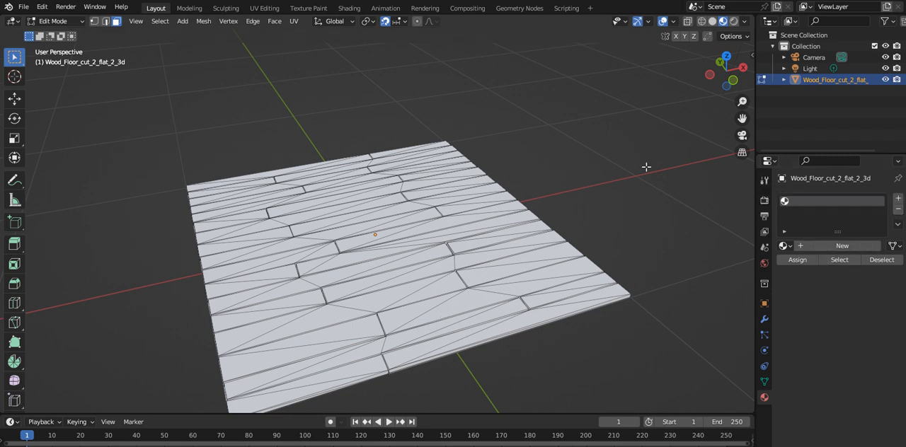
{"action": "left_click", "coordinate": [53, 21]}
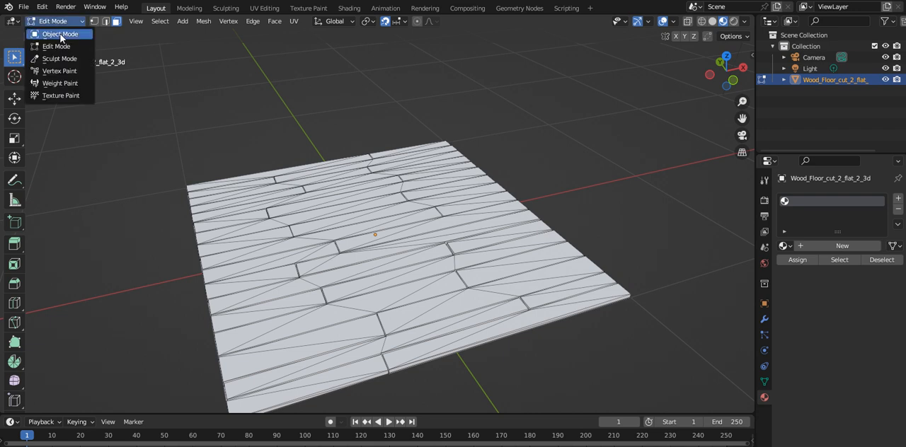
Return to Object Mode and add a new material with Base Color driven by an Image Texture.
{"action": "left_click", "coordinate": [60, 34]}
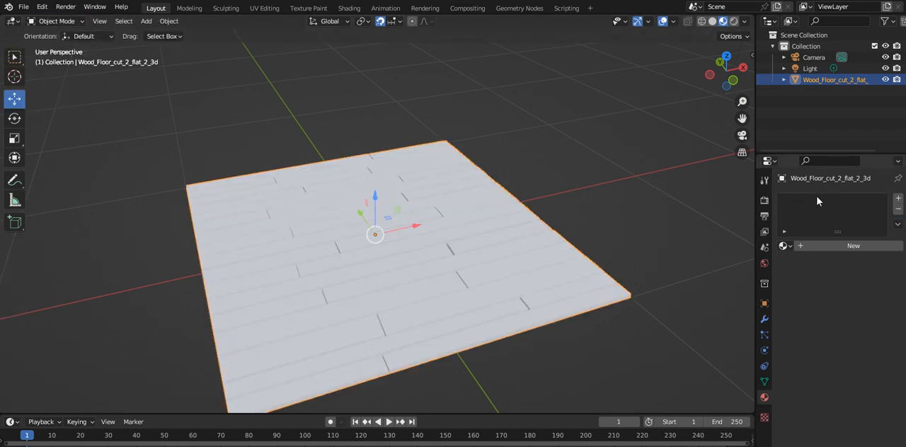
{"action": "left_click", "coordinate": [853, 246]}
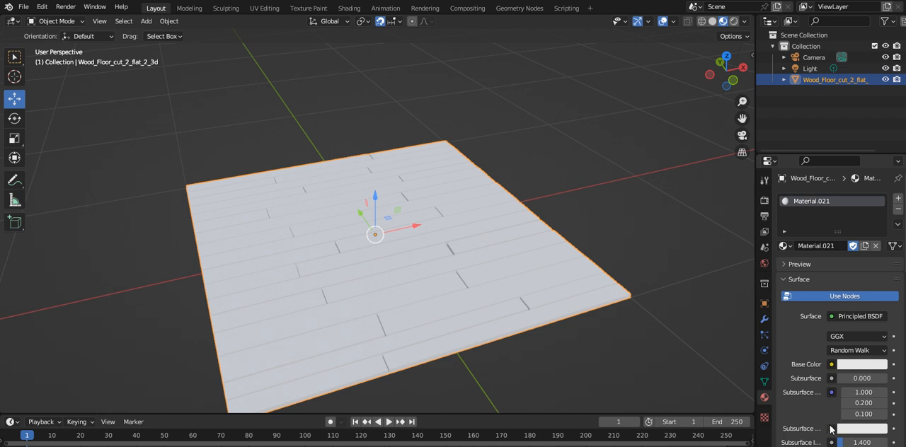
{"action": "left_click", "coordinate": [832, 365]}
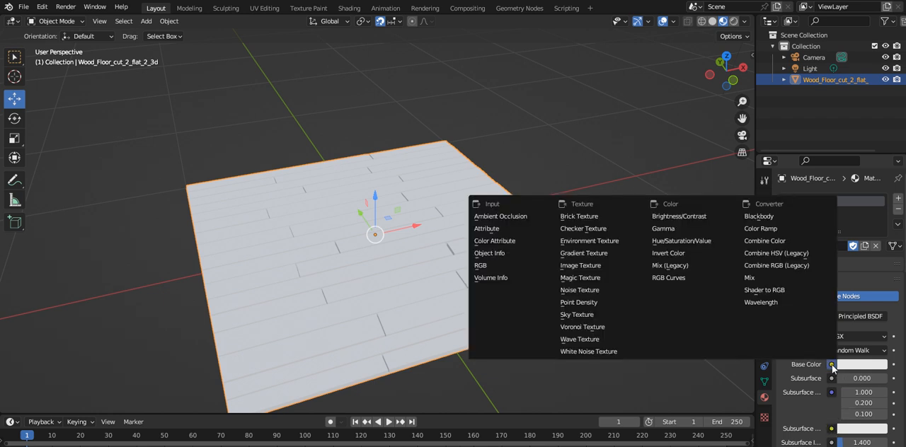
{"action": "left_click", "coordinate": [581, 266]}
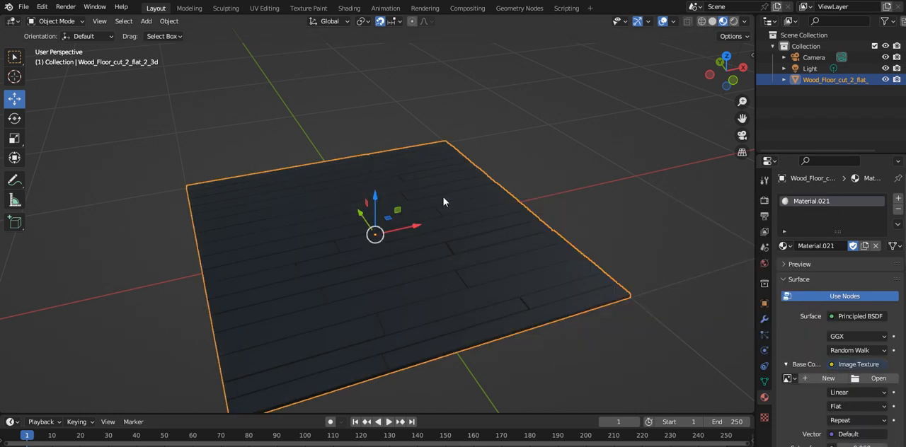
Load Wood_Floor_1.jpg from Downloads as the floor's base colour texture.
{"action": "left_click", "coordinate": [877, 378]}
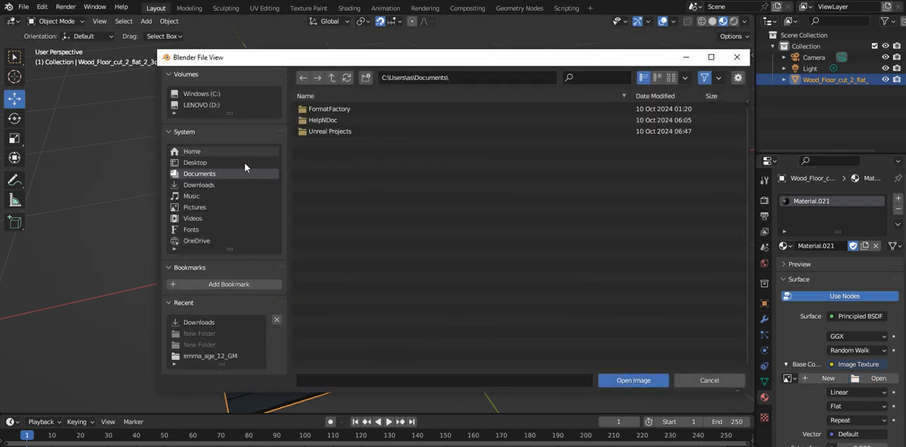
{"action": "left_click", "coordinate": [199, 185]}
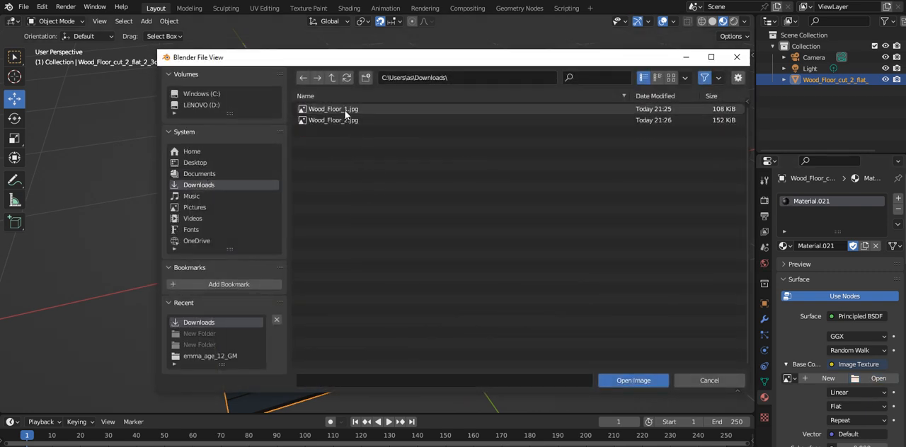
{"action": "left_click", "coordinate": [632, 380]}
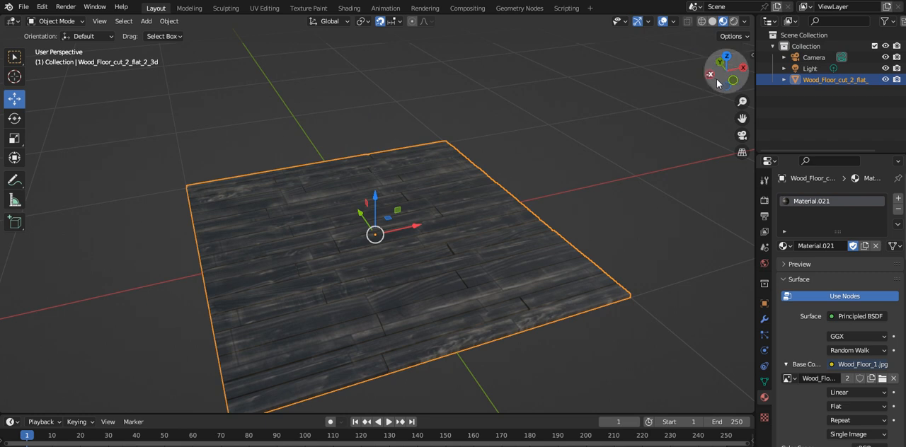
{"action": "left_click_drag", "start_coordinate": [717, 81], "coordinate": [658, 96]}
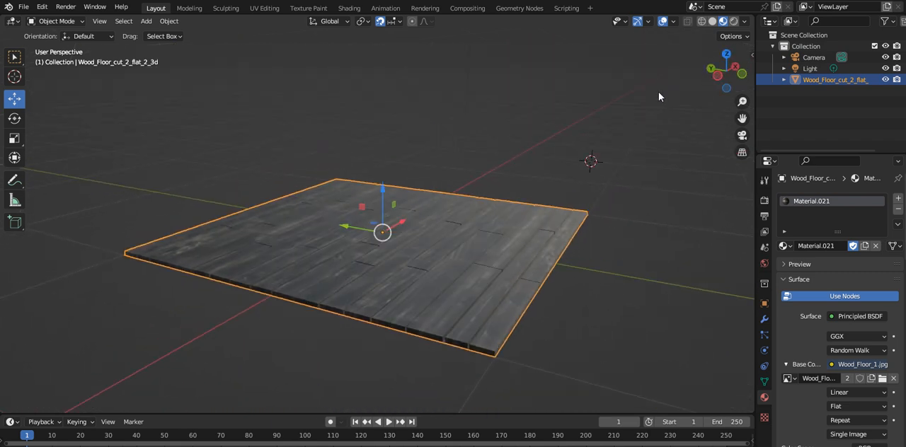
{"action": "mouse_move", "coordinate": [646, 129]}
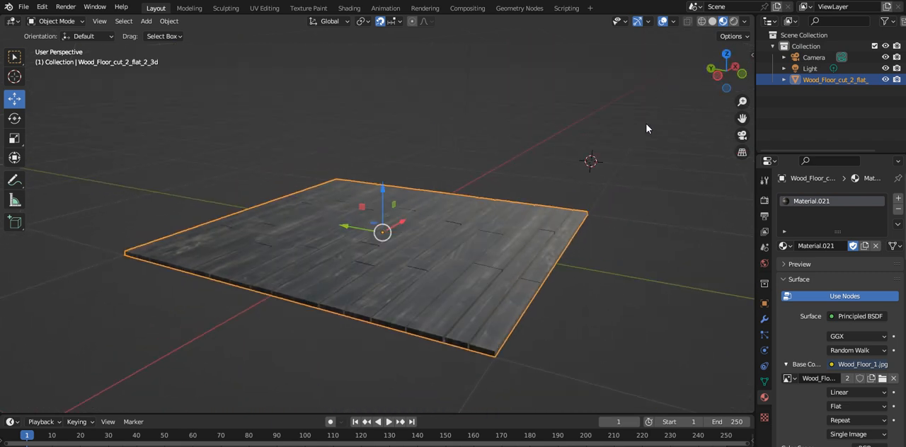